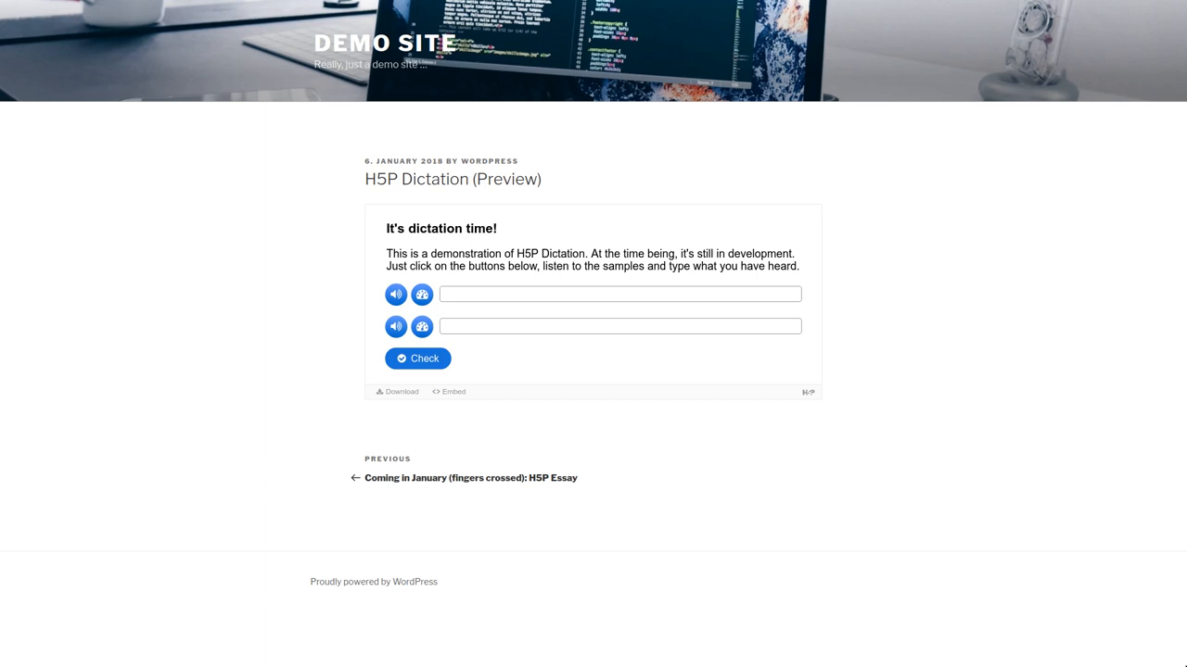
pyautogui.moveTo(995, 400)
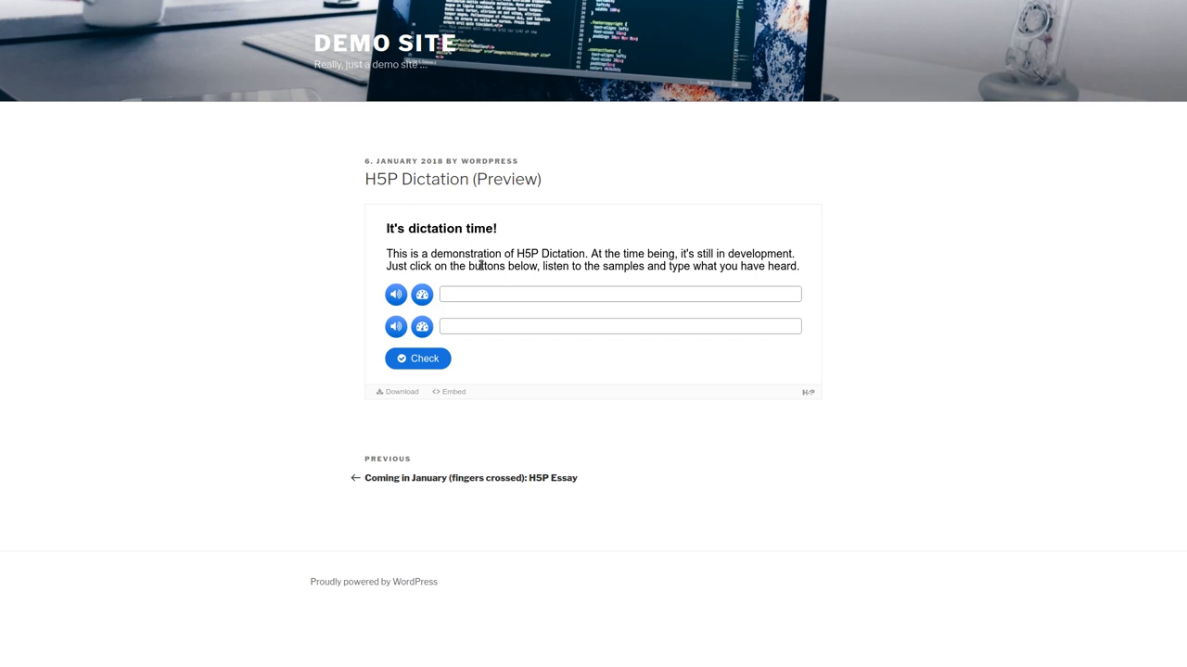
pyautogui.moveTo(582, 225)
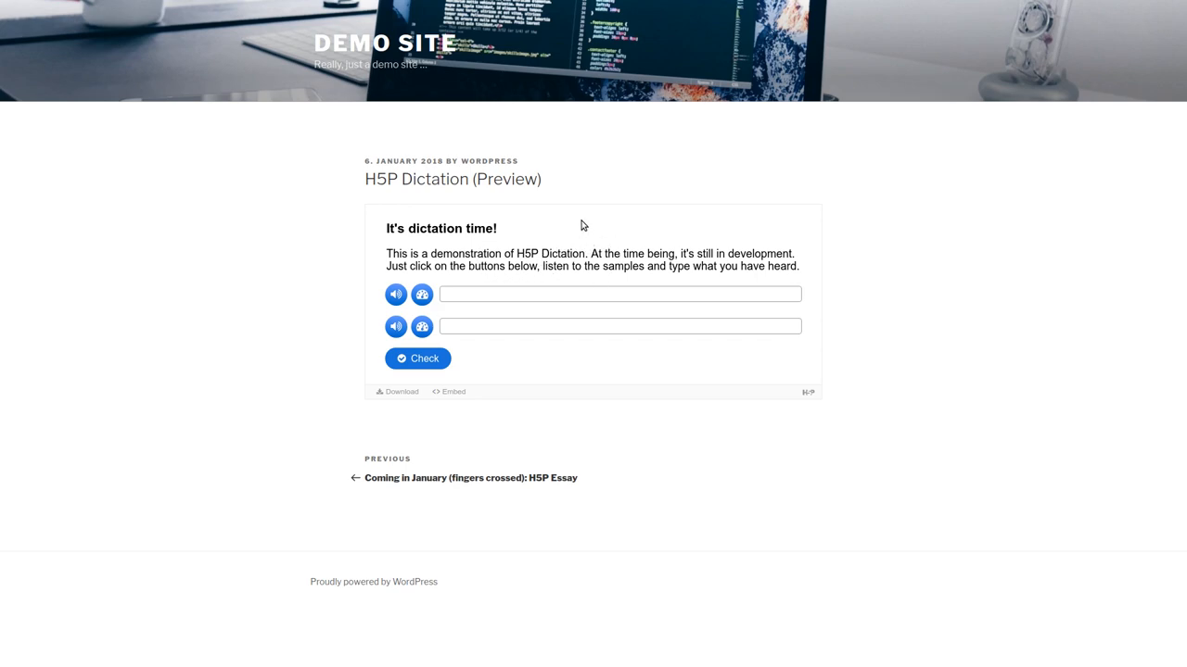
pyautogui.moveTo(583, 245)
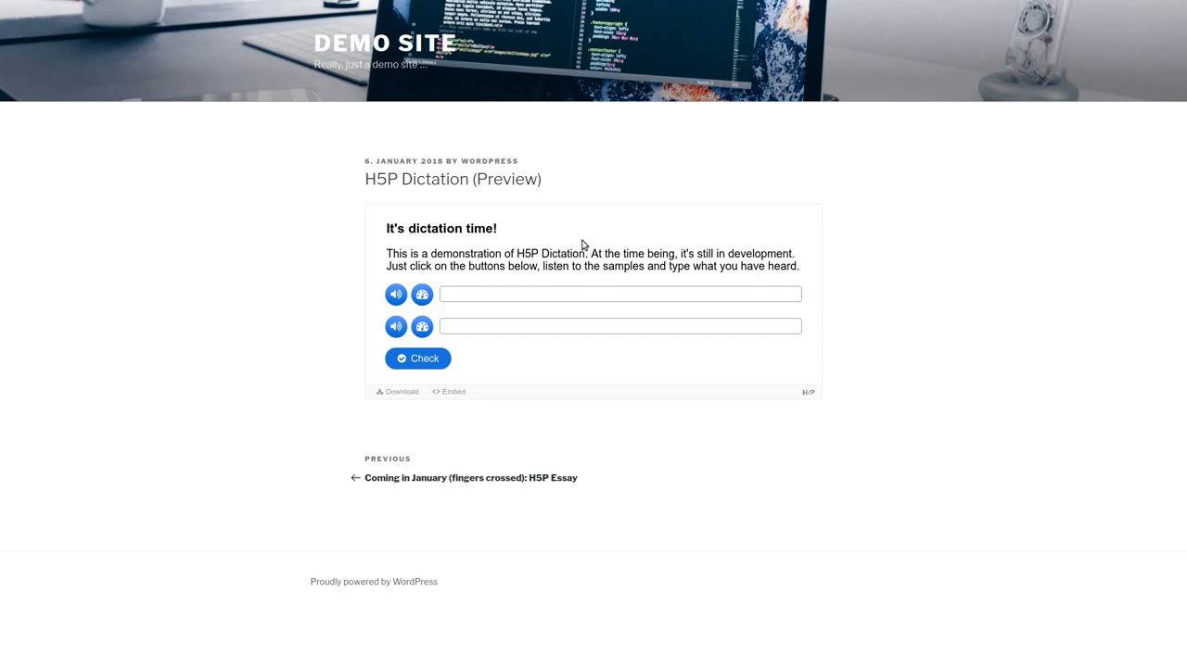
pyautogui.moveTo(426, 255)
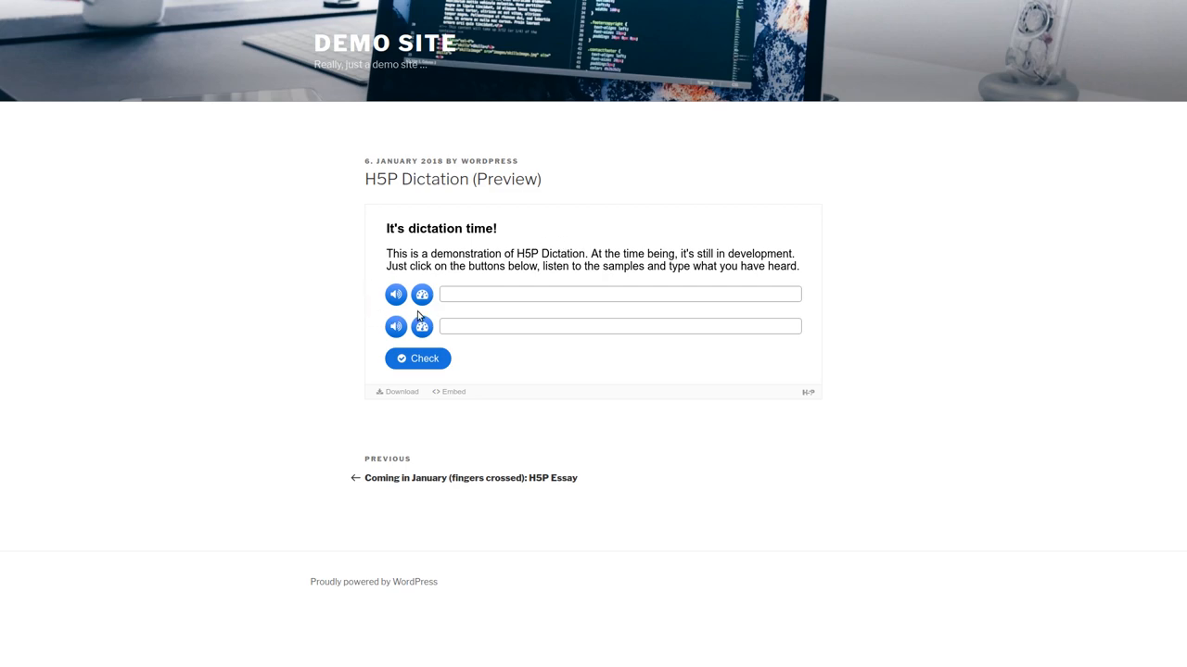
pyautogui.moveTo(408, 315)
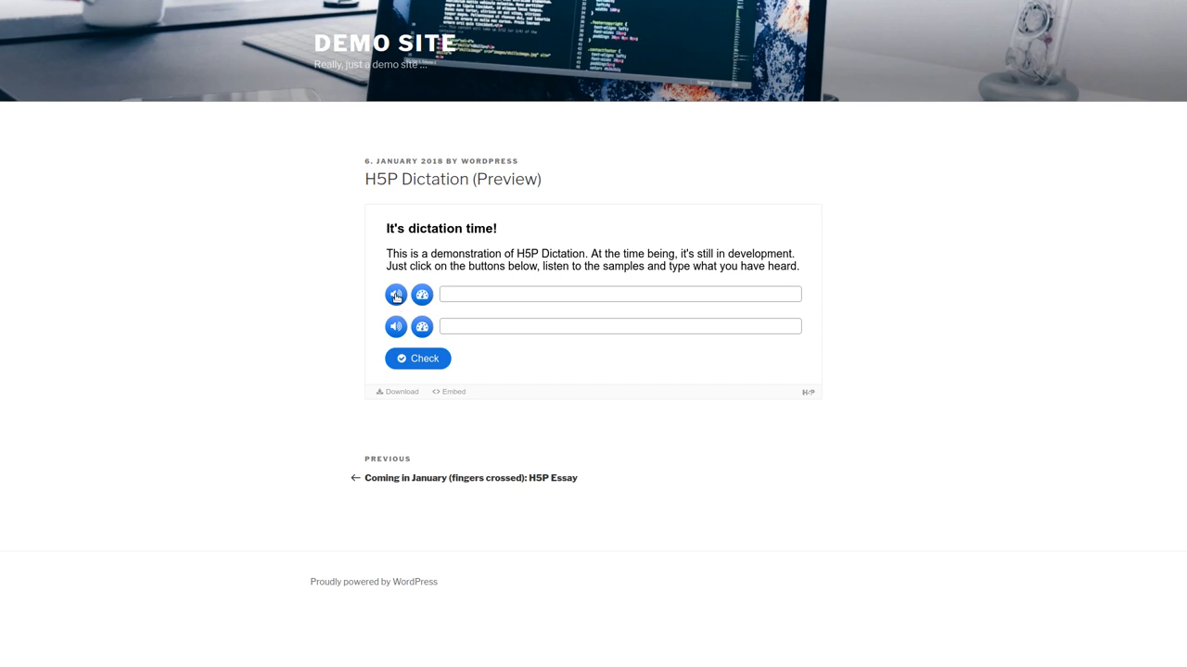
# Step: Play sentence 1 at normal and slow speed, then play sentence 2's audio
pyautogui.click(396, 295)
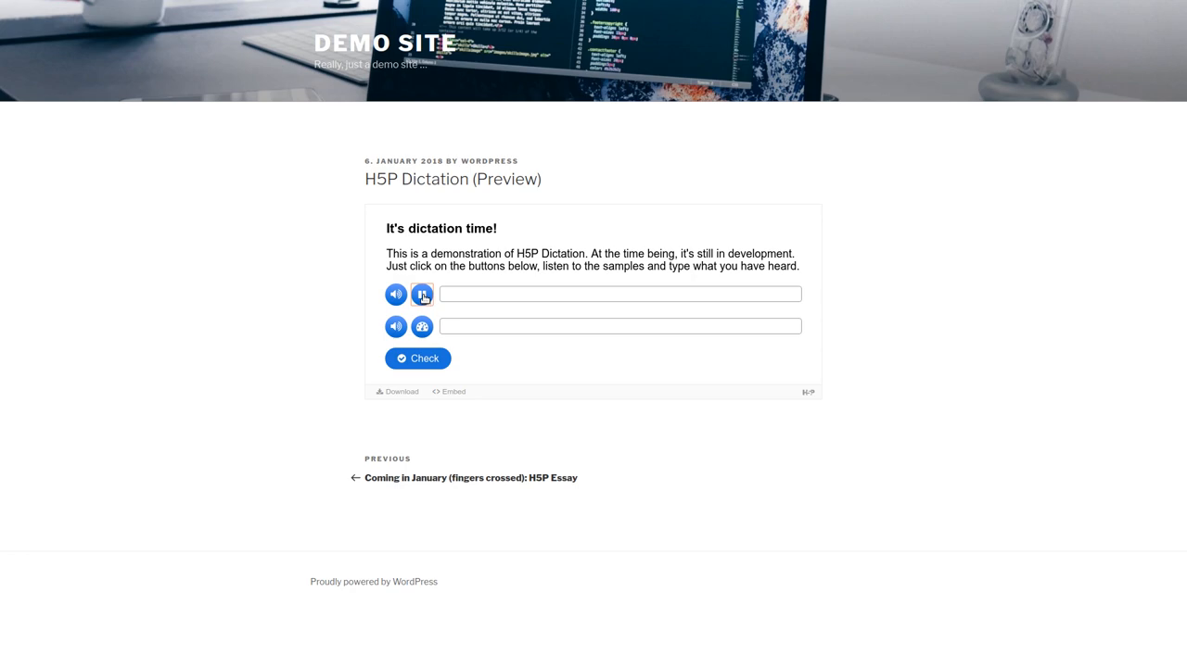
pyautogui.click(422, 295)
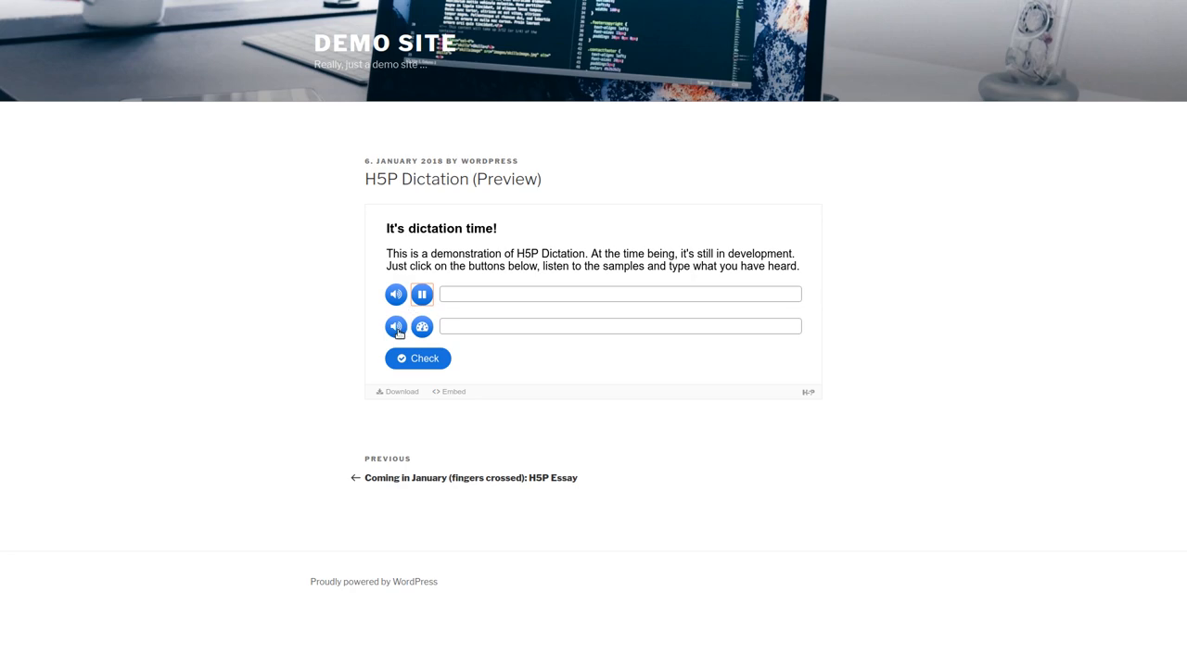
pyautogui.click(396, 326)
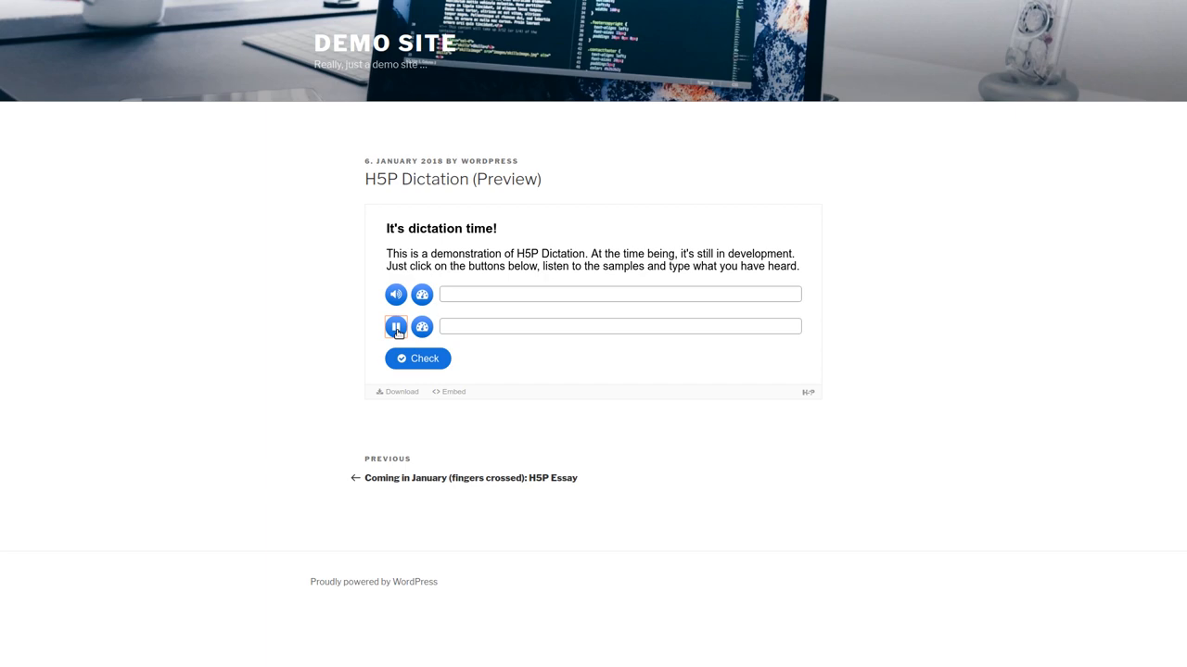
pyautogui.click(396, 326)
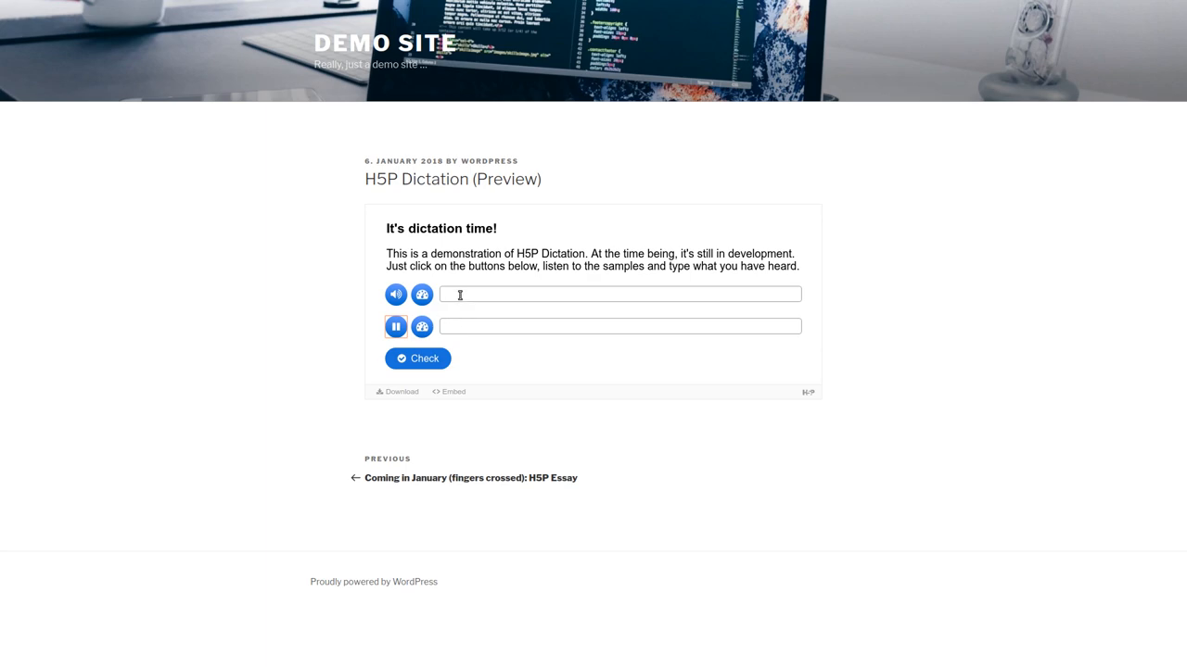
# Step: Type the transcriptions, starting 'The quic…', and check them for a 56/100 score
pyautogui.write('T')
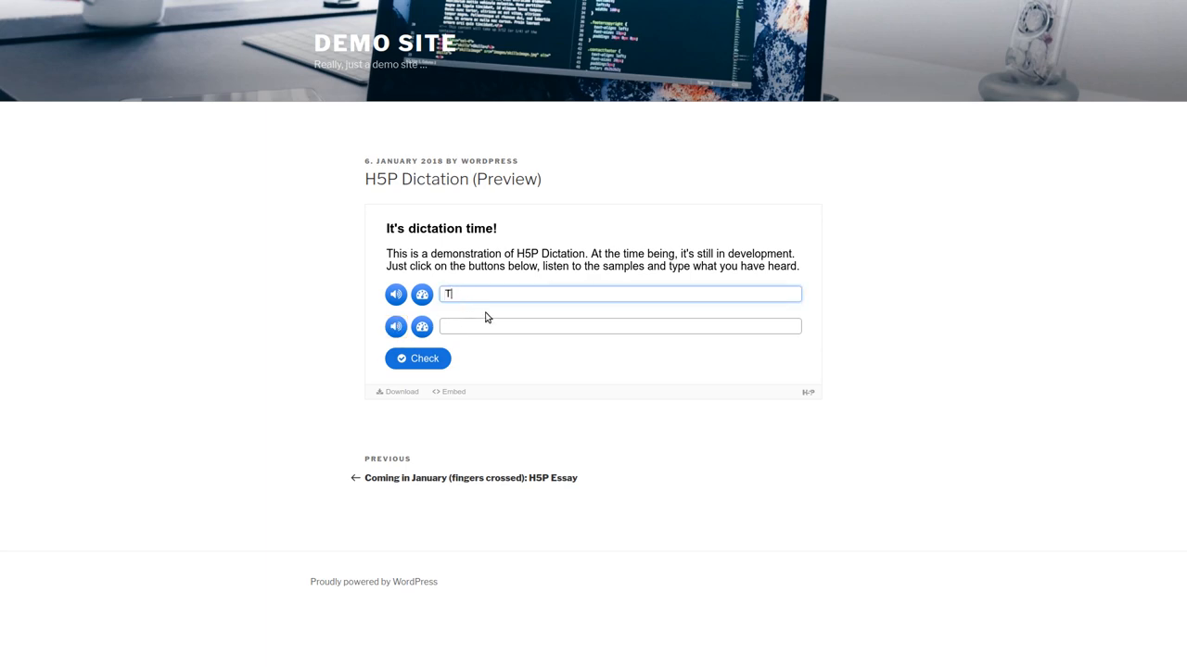
pyautogui.write('The quick and black fox jumps lazy dog')
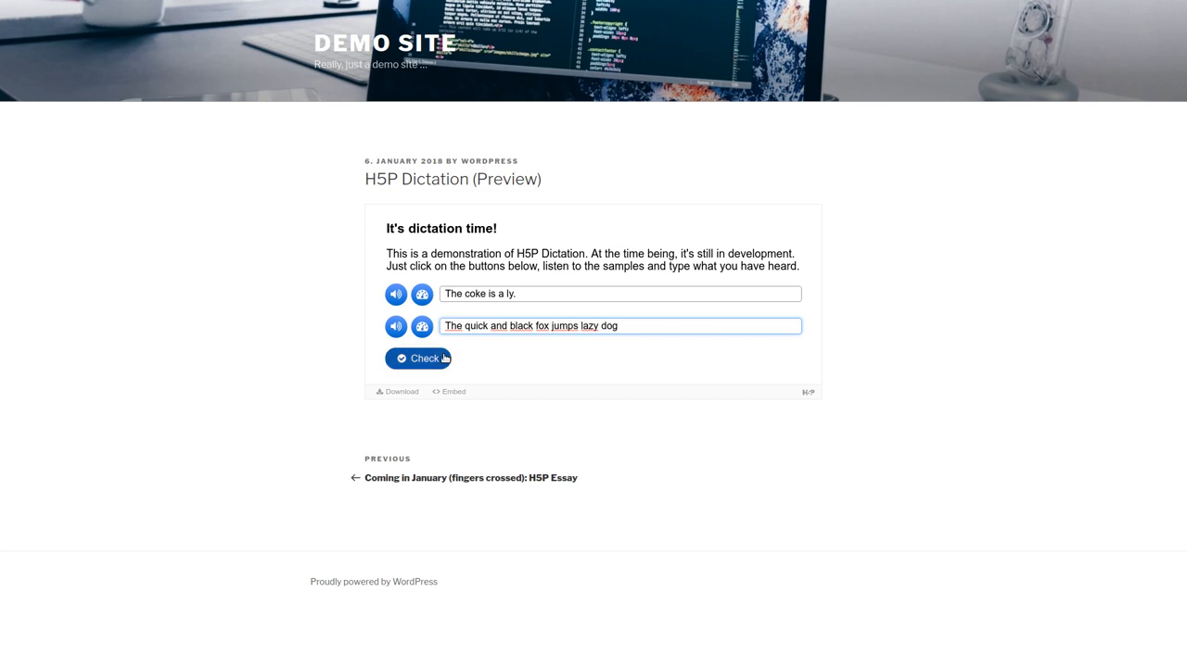
pyautogui.click(418, 358)
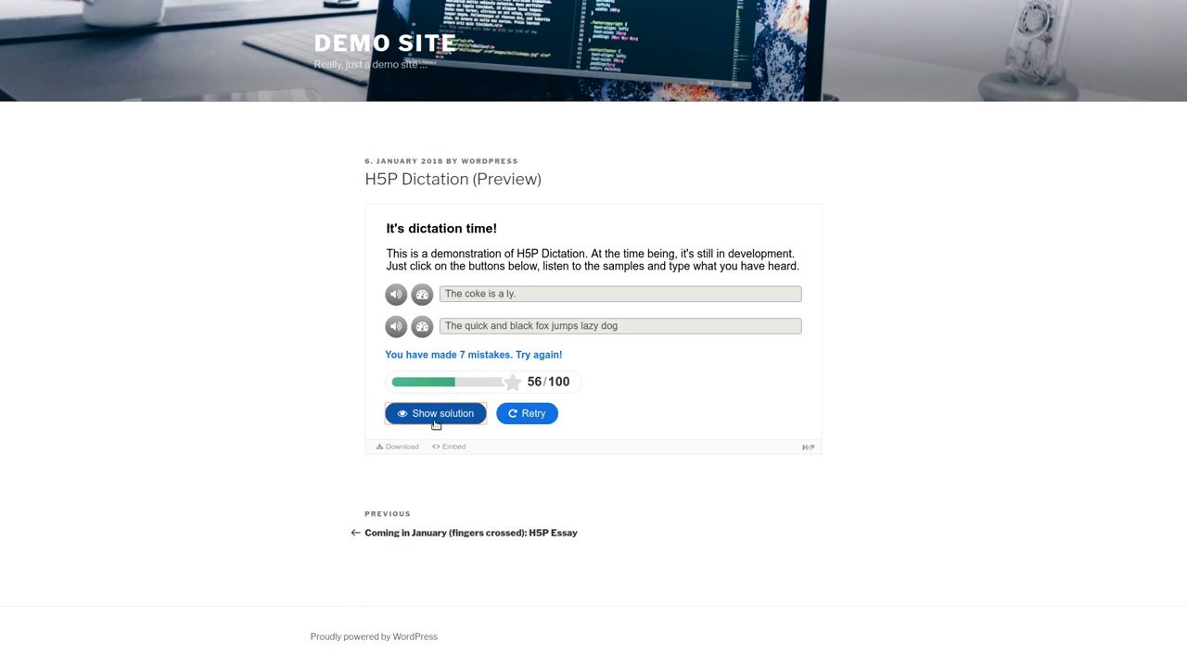
# Step: Show the solution, marking typed words right, wrong or missing in both sentences
pyautogui.click(435, 414)
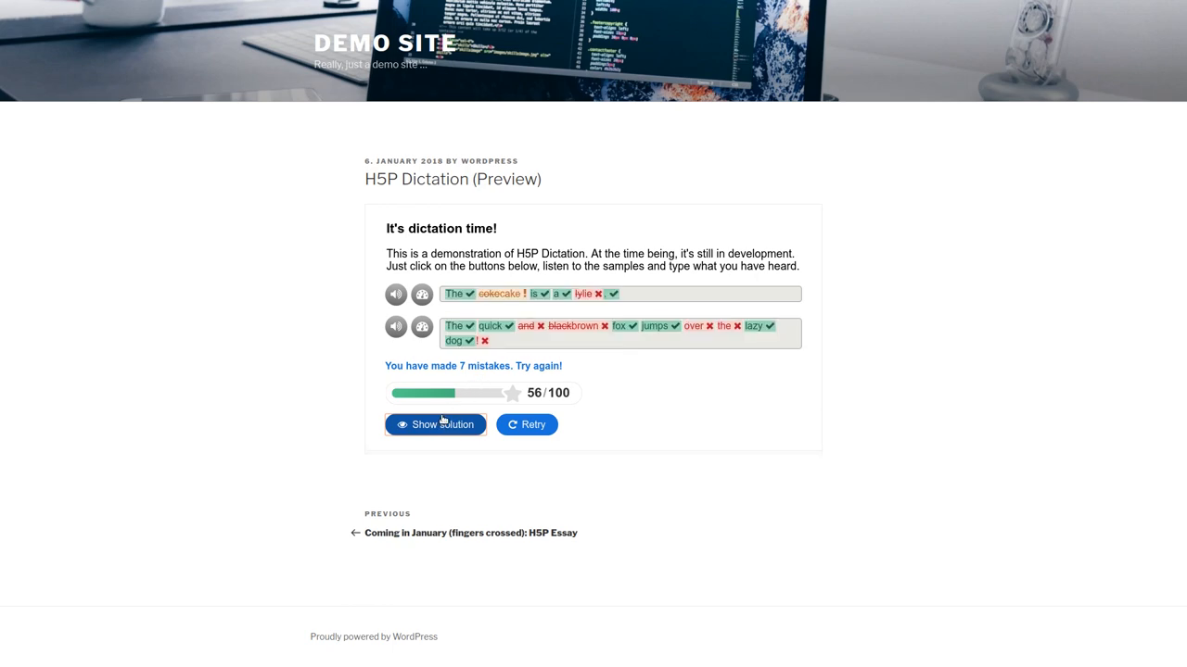
pyautogui.moveTo(445, 410)
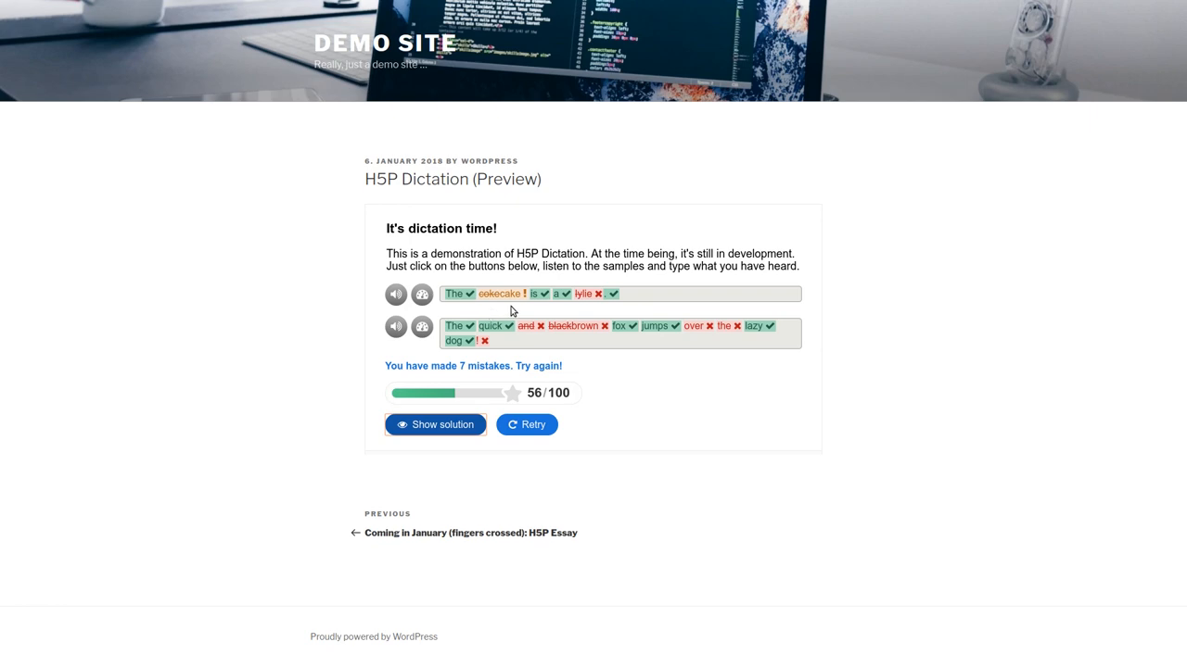
pyautogui.moveTo(539, 331)
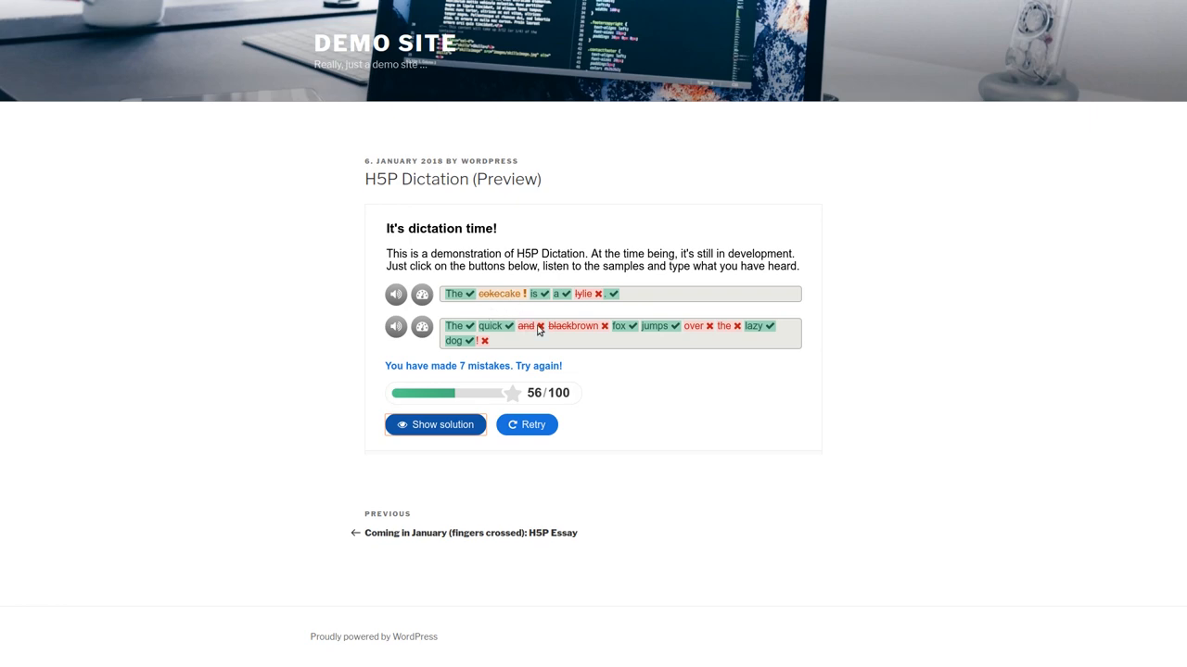
pyautogui.moveTo(570, 311)
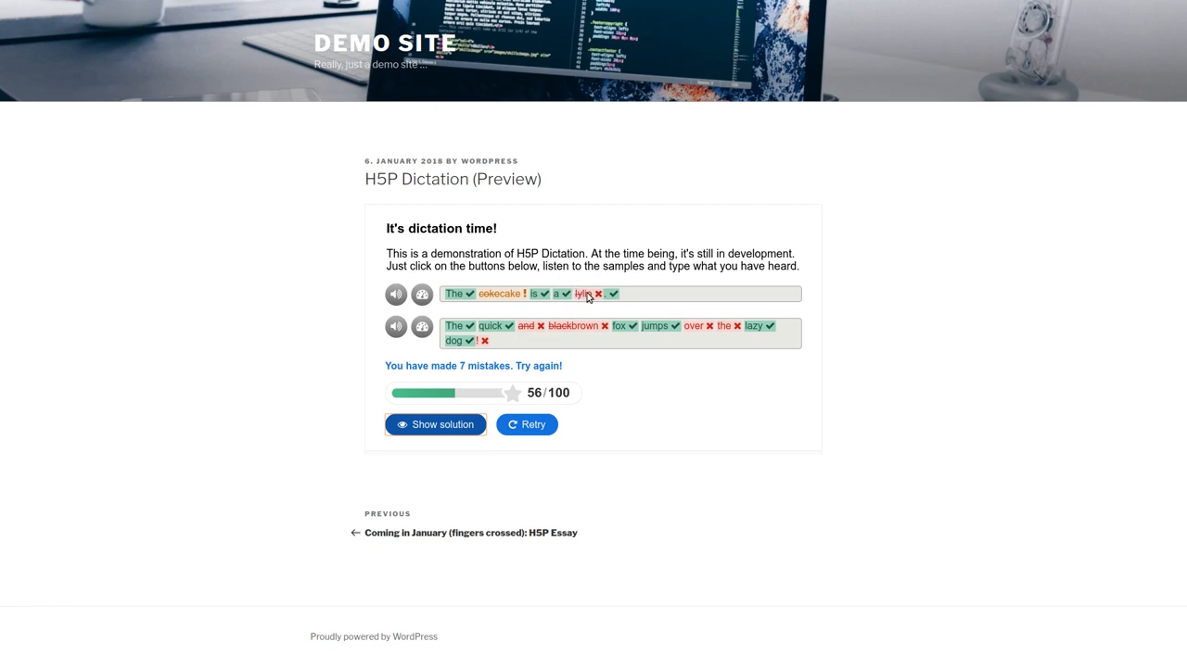
pyautogui.moveTo(584, 313)
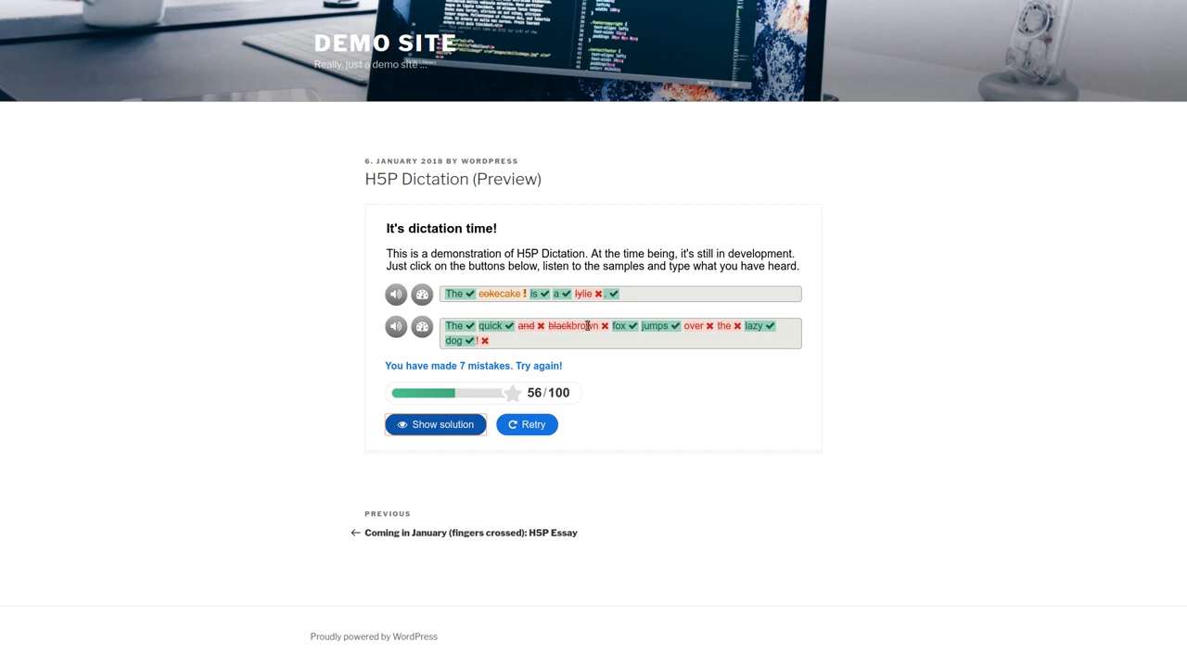
pyautogui.moveTo(553, 316)
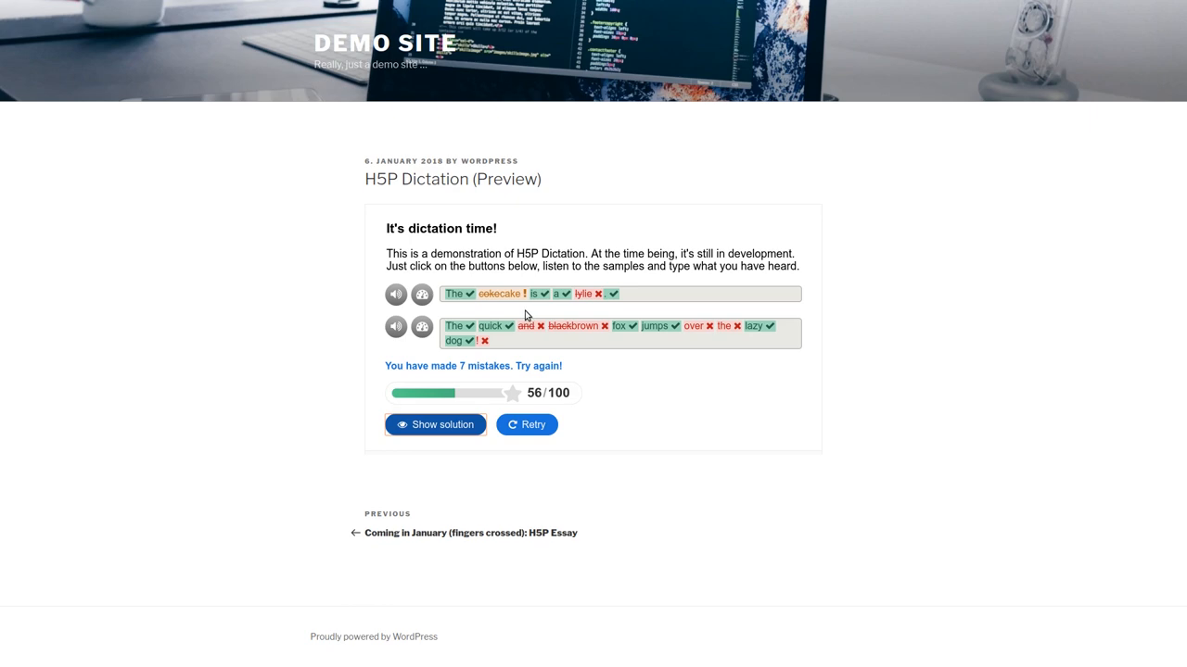
pyautogui.moveTo(516, 327)
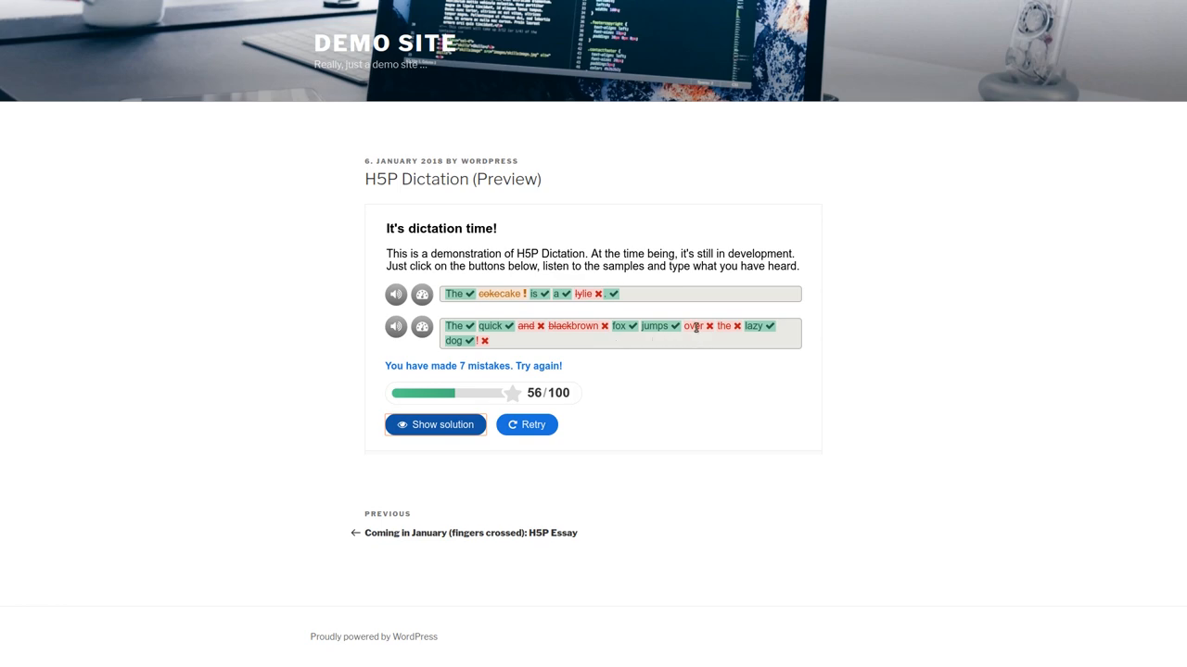
pyautogui.moveTo(732, 329)
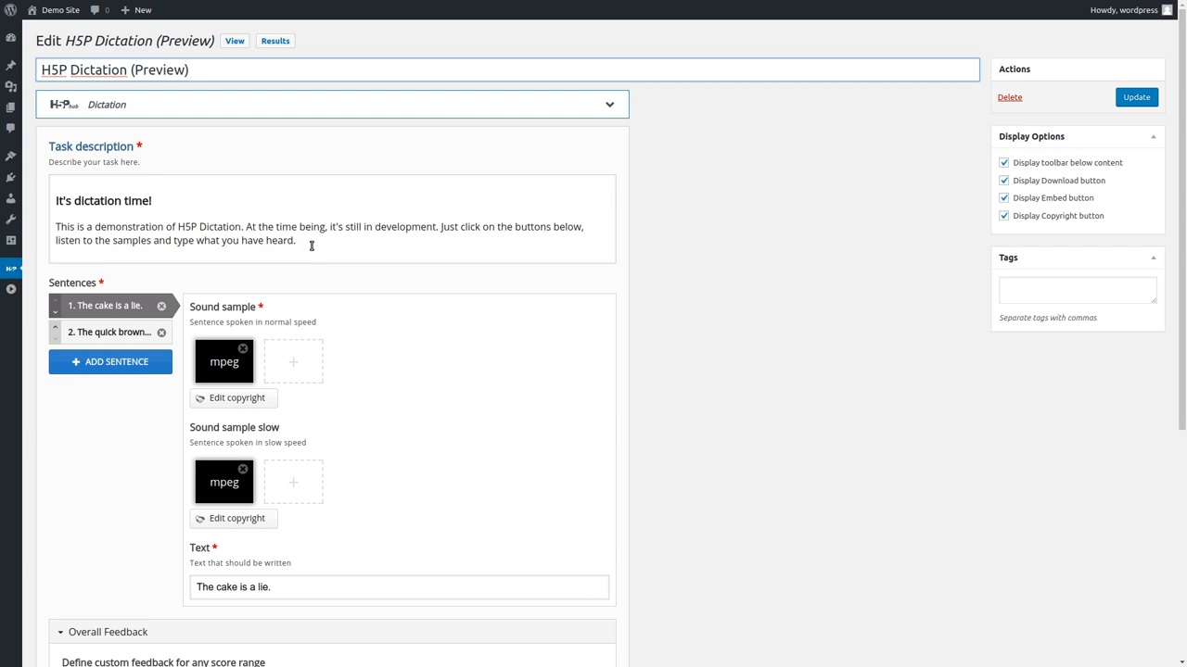
pyautogui.moveTo(102, 271)
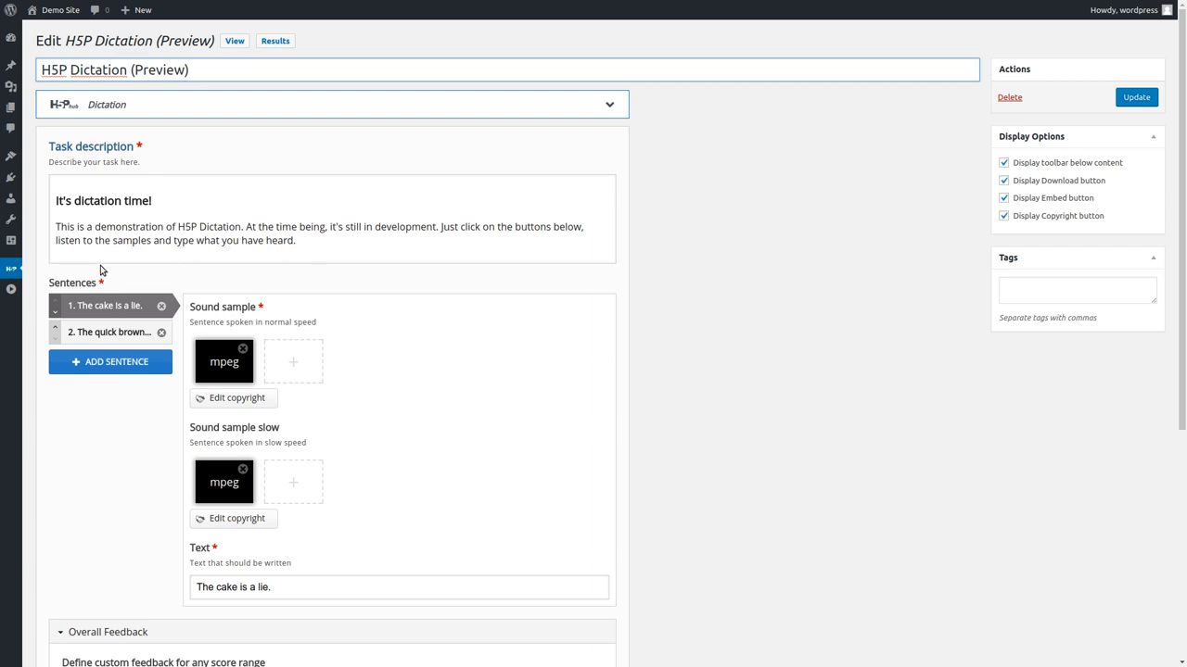
pyautogui.moveTo(79, 286)
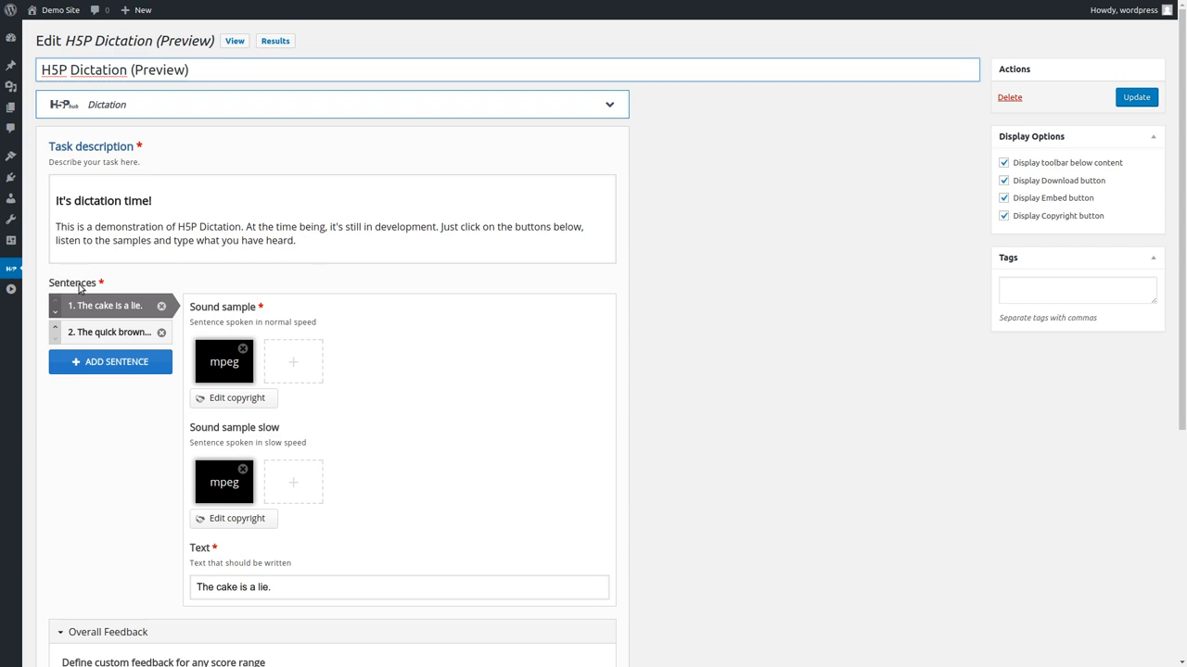
pyautogui.moveTo(136, 279)
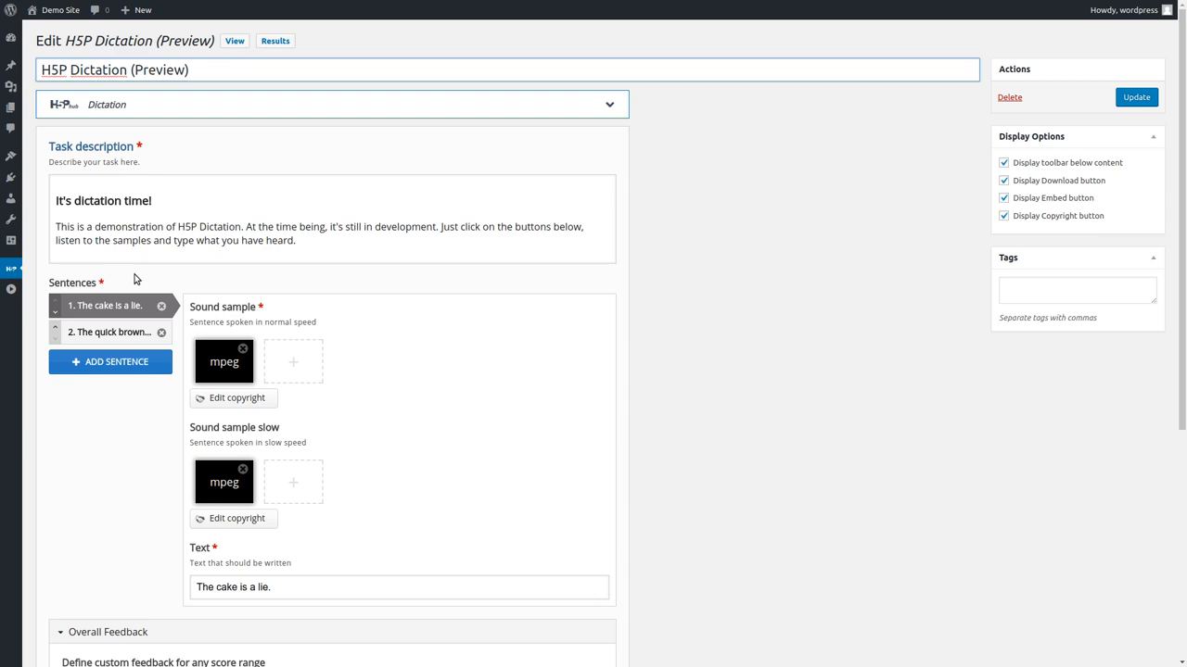
pyautogui.moveTo(194, 304)
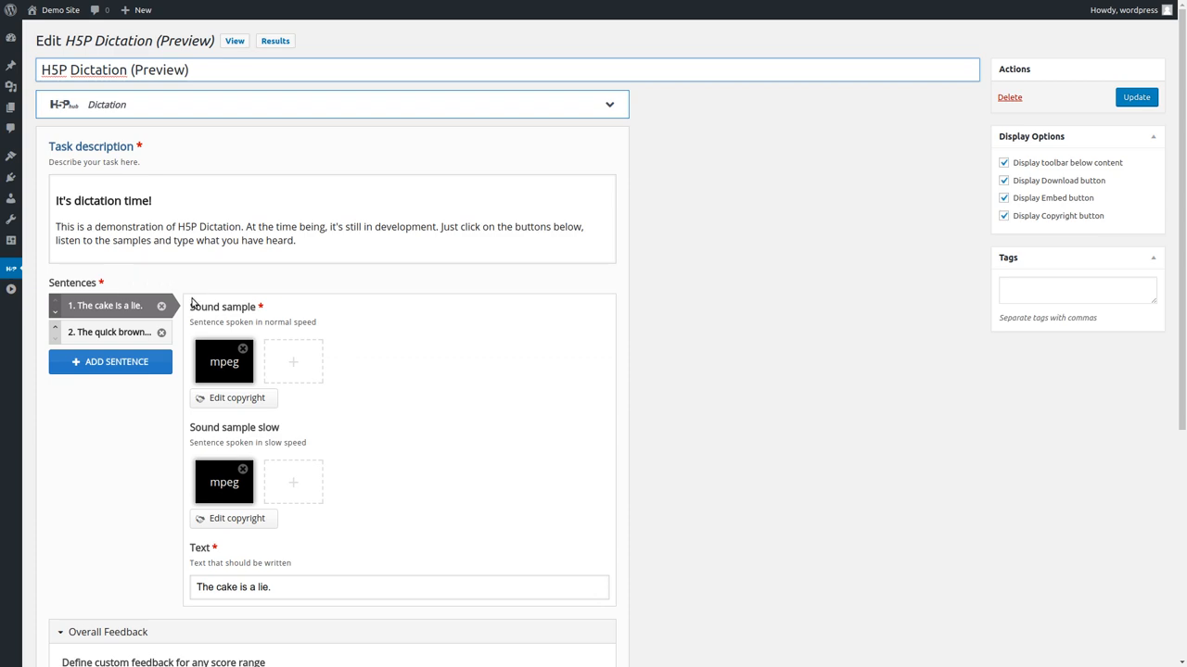
pyautogui.moveTo(188, 321)
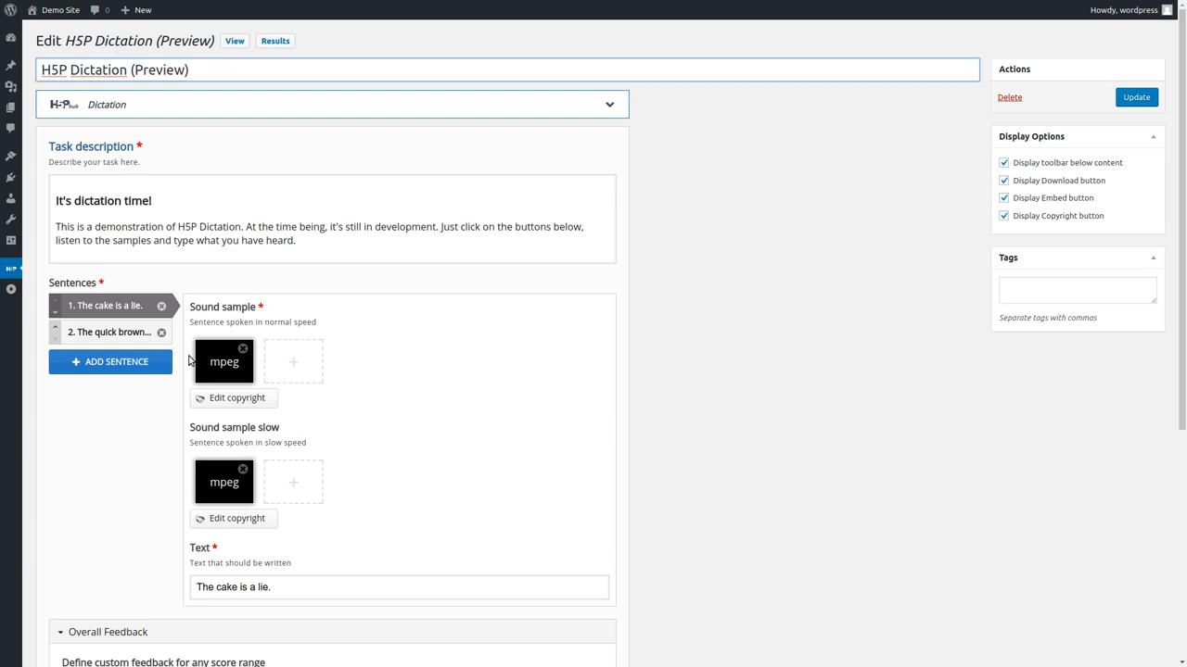
pyautogui.moveTo(158, 453)
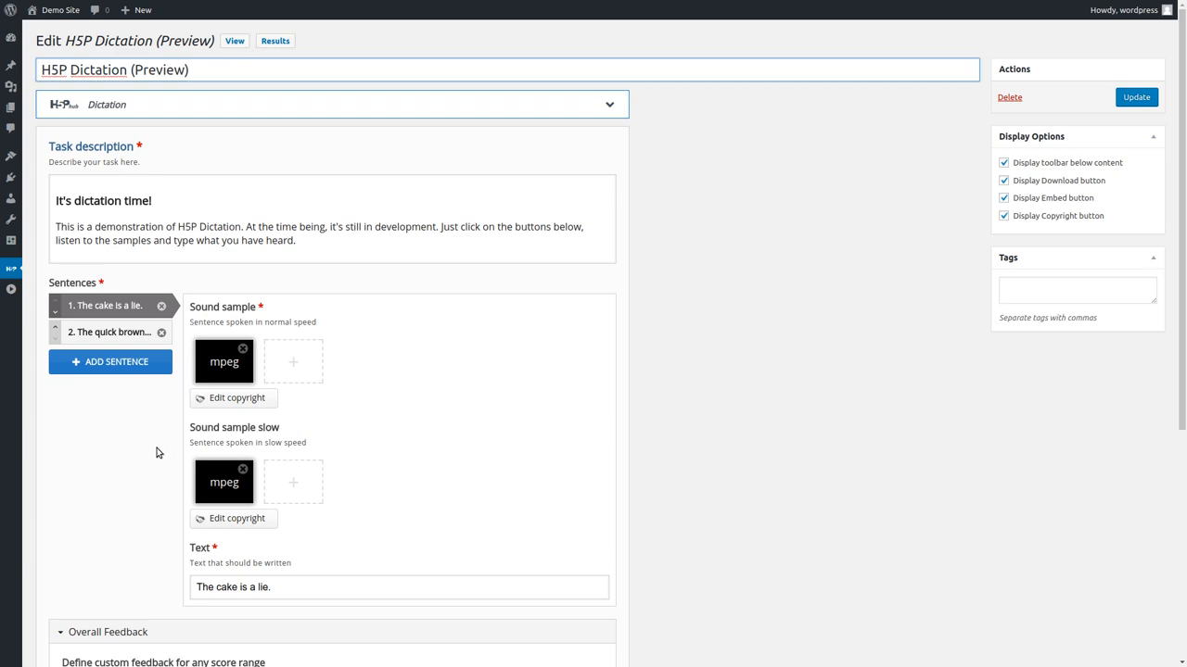
pyautogui.moveTo(204, 453)
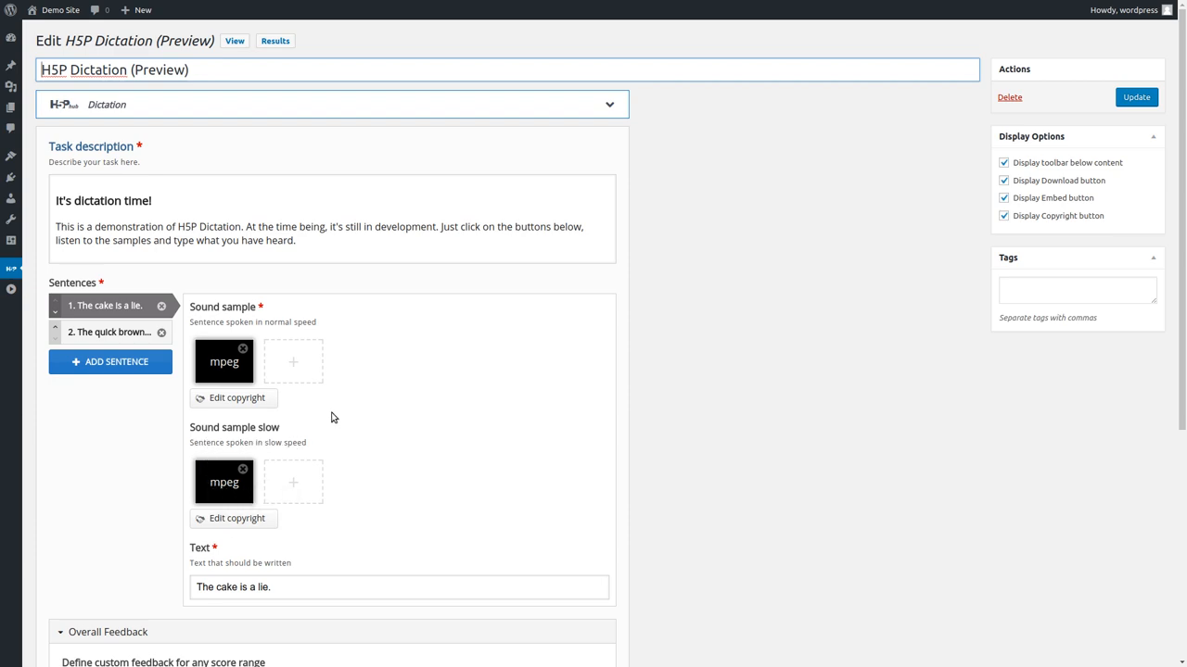
pyautogui.moveTo(347, 442)
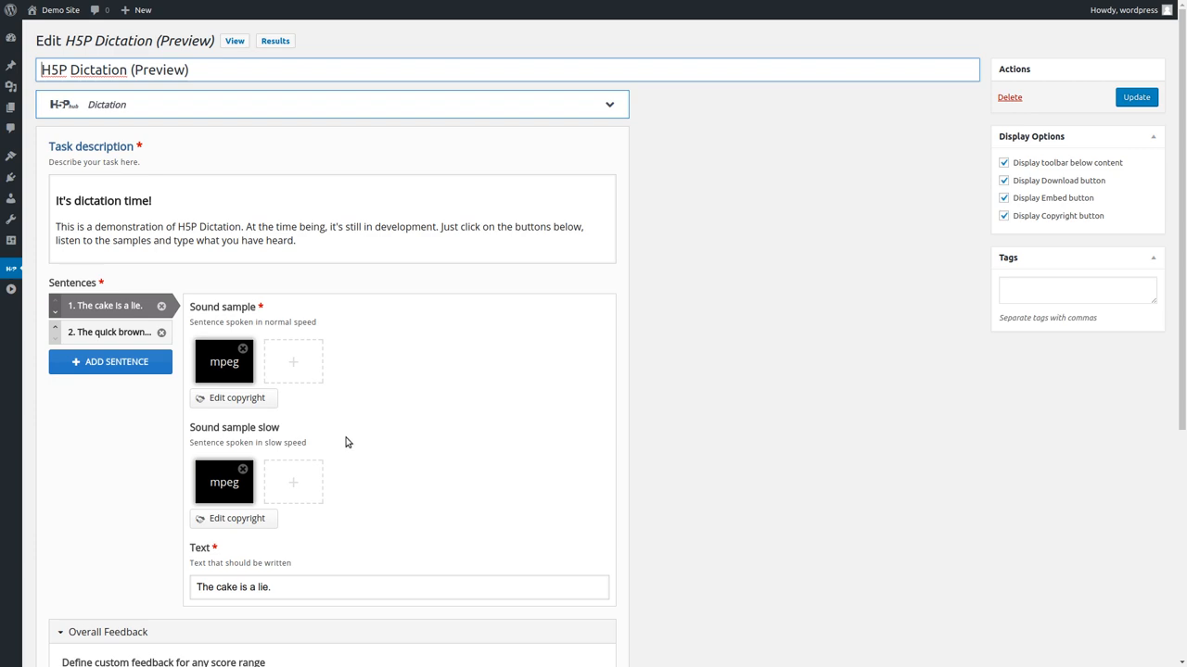
# Step: Select sentence 2, 'The quick brown fox jumps over the lazy dog!', and scroll through its fields
pyautogui.click(232, 587)
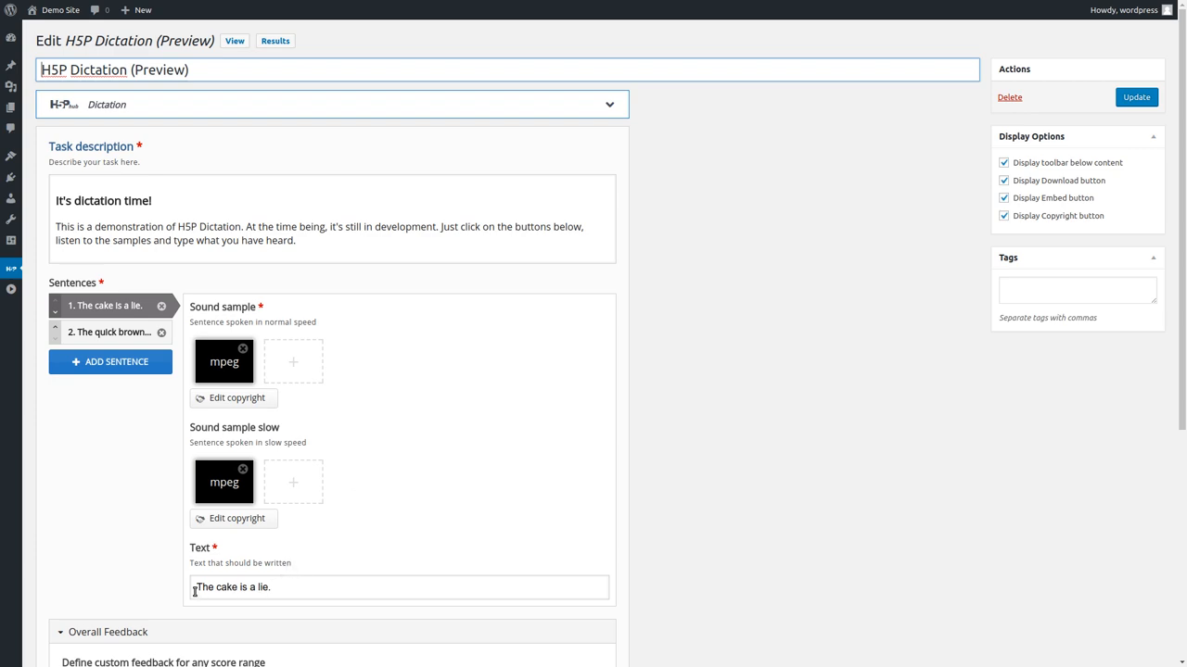
pyautogui.moveTo(414, 462)
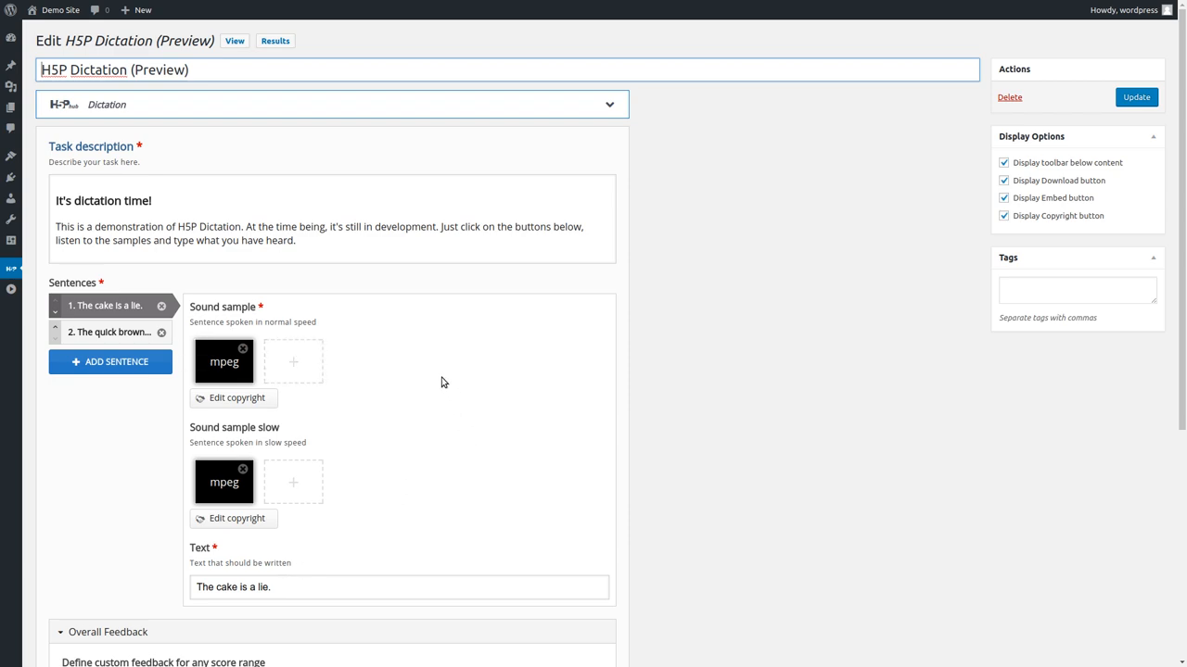
pyautogui.moveTo(128, 332)
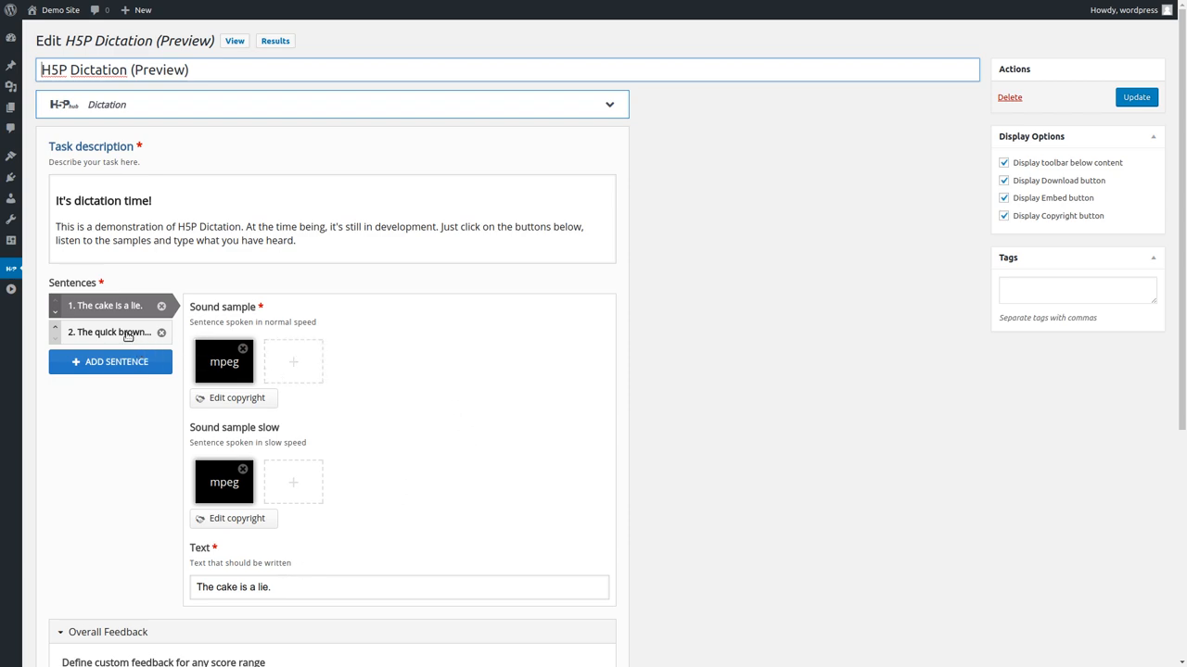
pyautogui.click(108, 332)
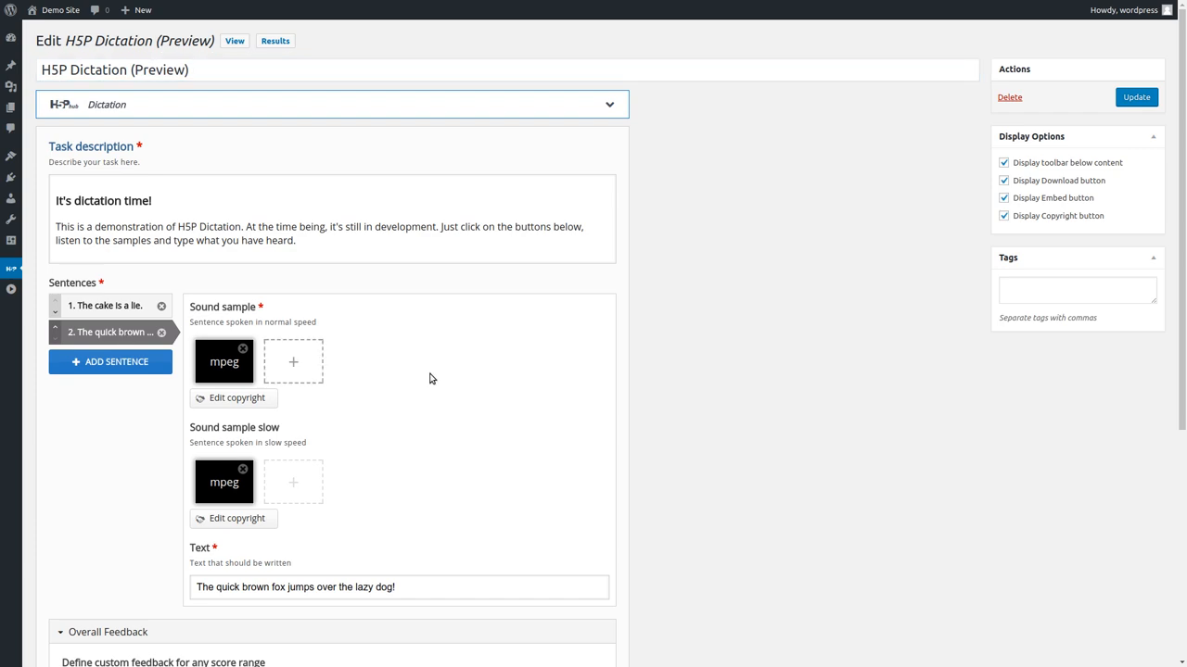
pyautogui.scroll(-3)
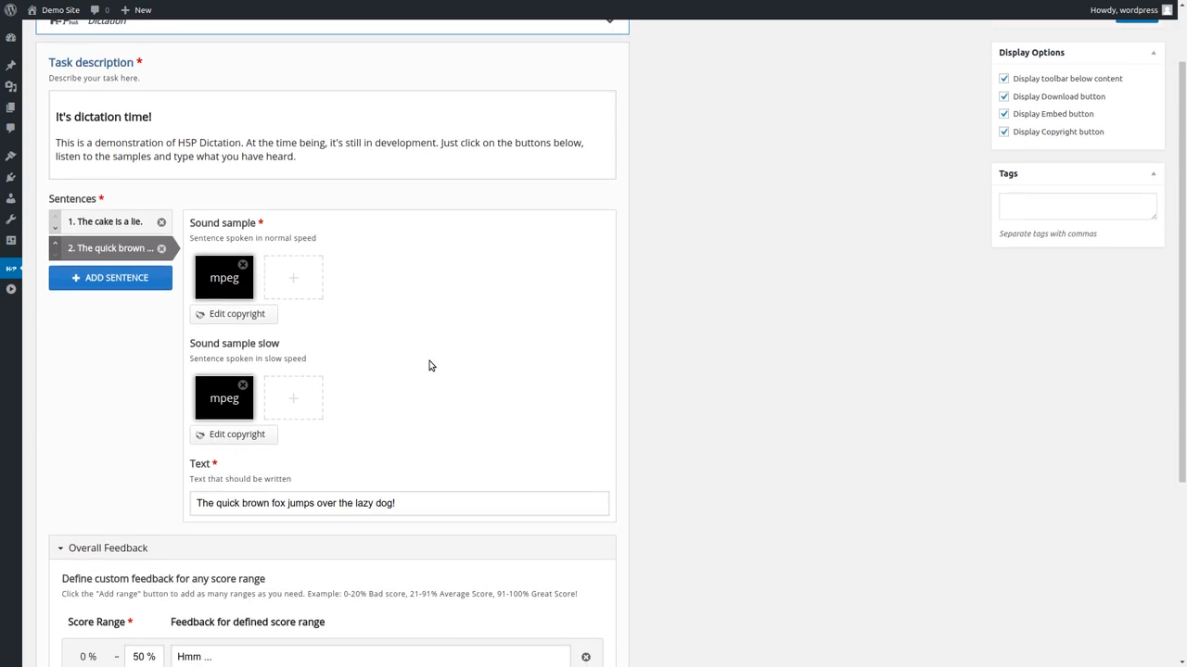
pyautogui.scroll(-3)
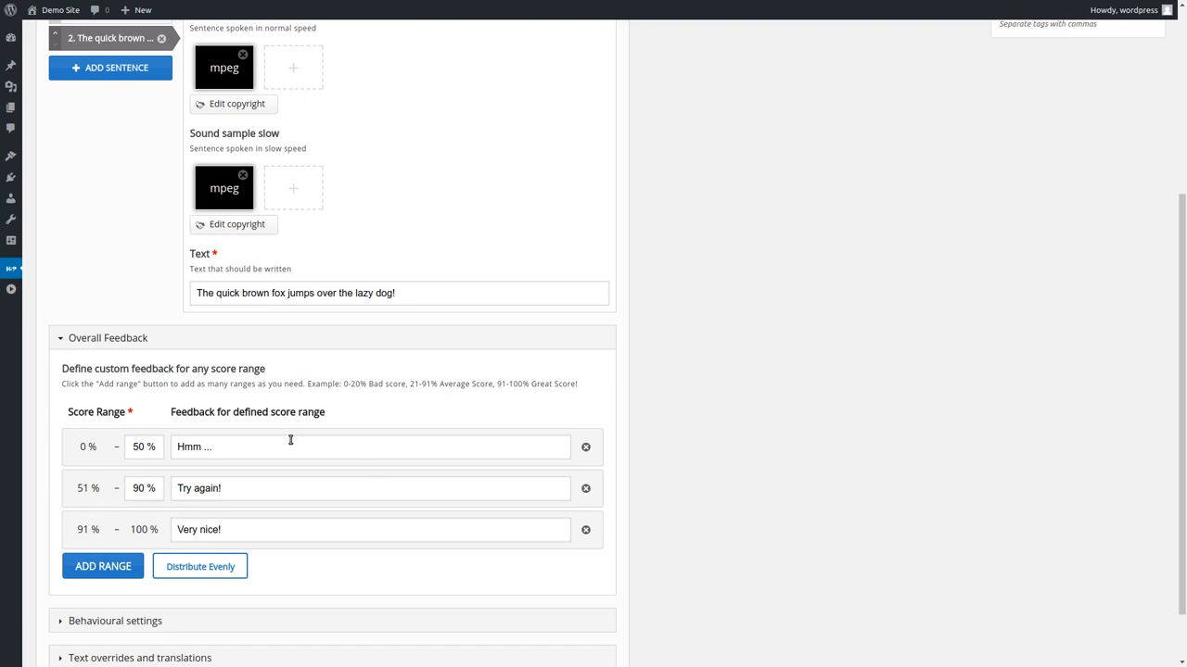
# Step: Expand Behavioural settings to show the tries, punctuation, typo and mistake fields
pyautogui.scroll(-3)
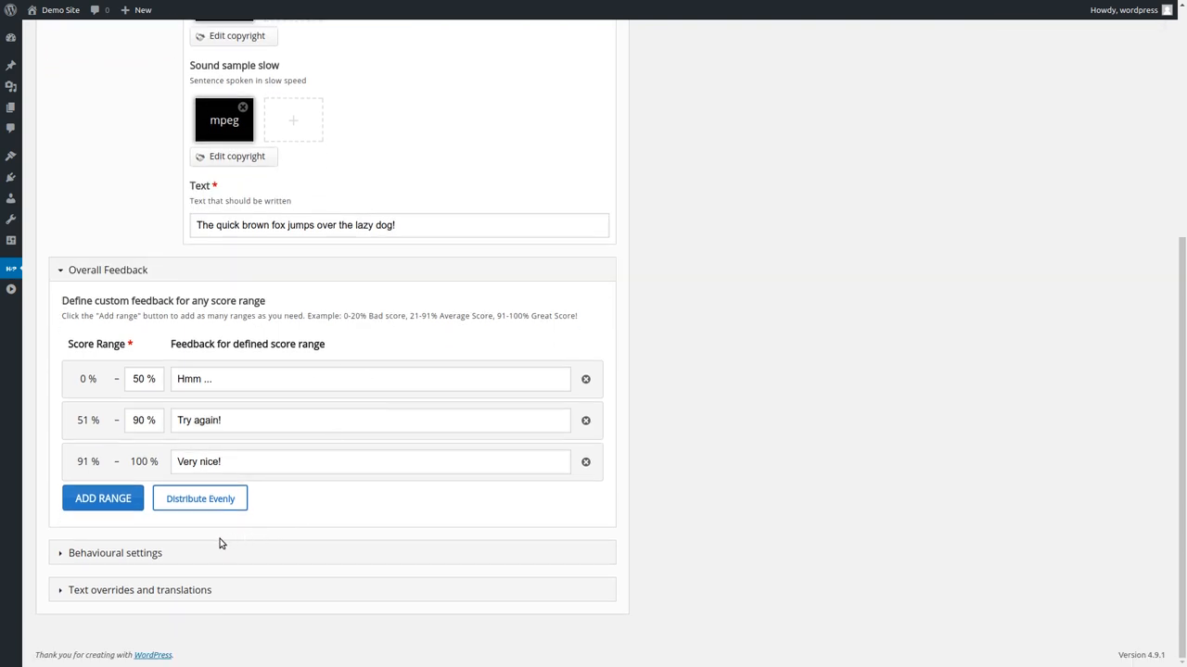
pyautogui.click(115, 553)
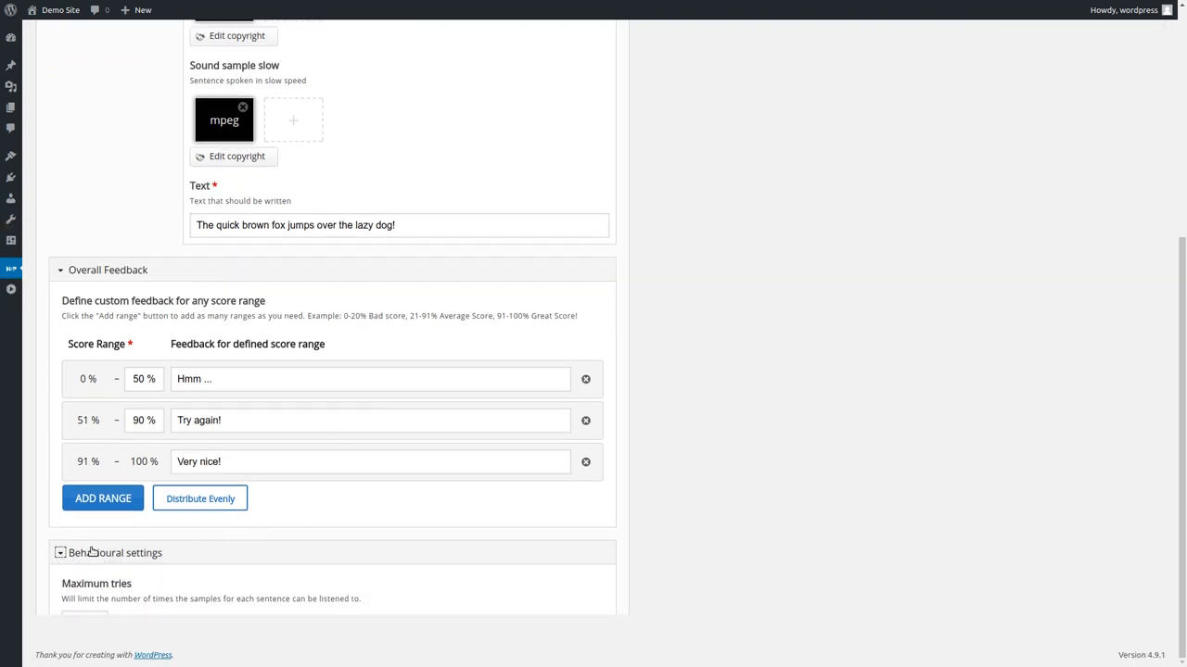
pyautogui.scroll(-3)
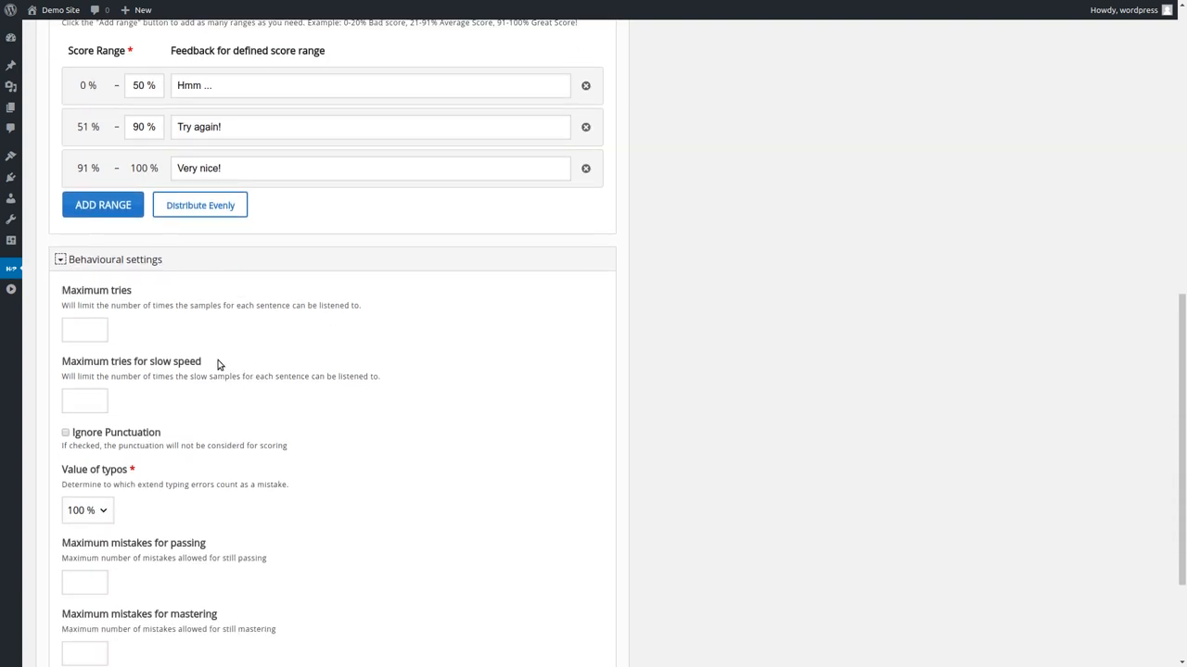
pyautogui.moveTo(195, 332)
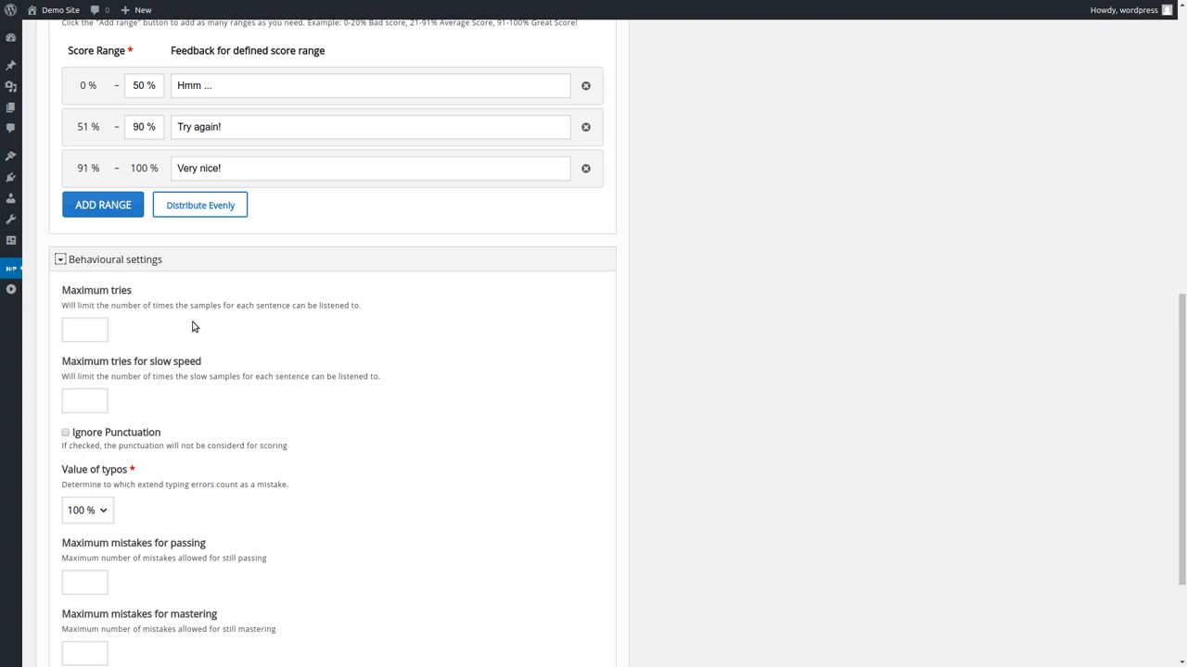
pyautogui.moveTo(172, 328)
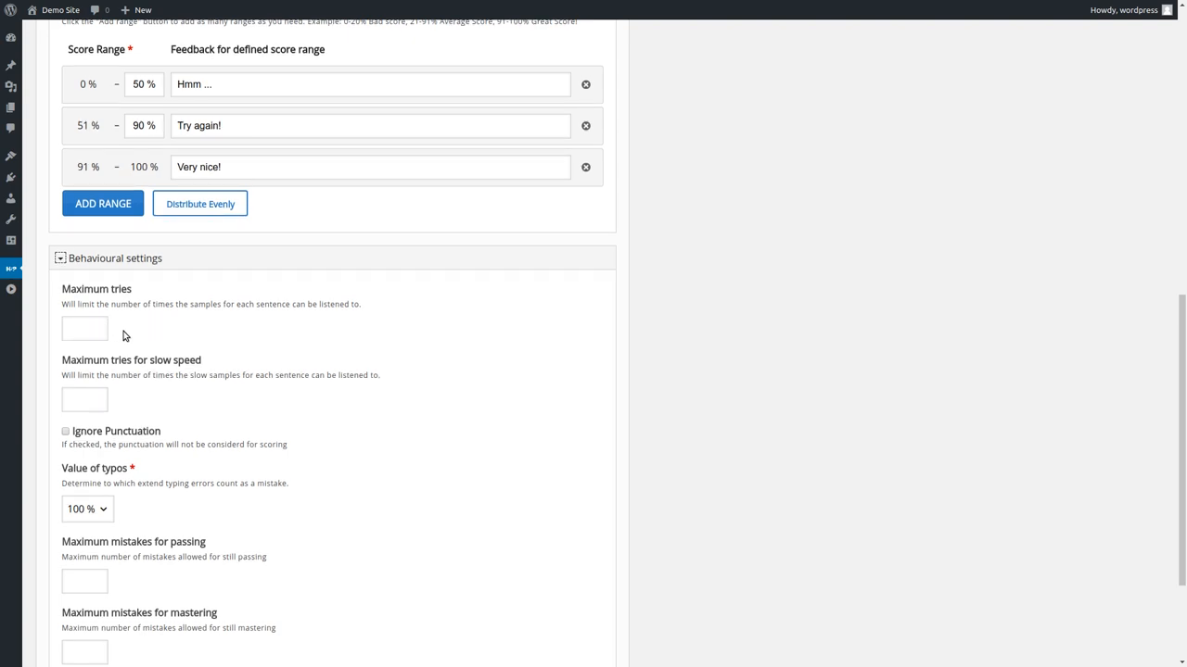
pyautogui.click(84, 329)
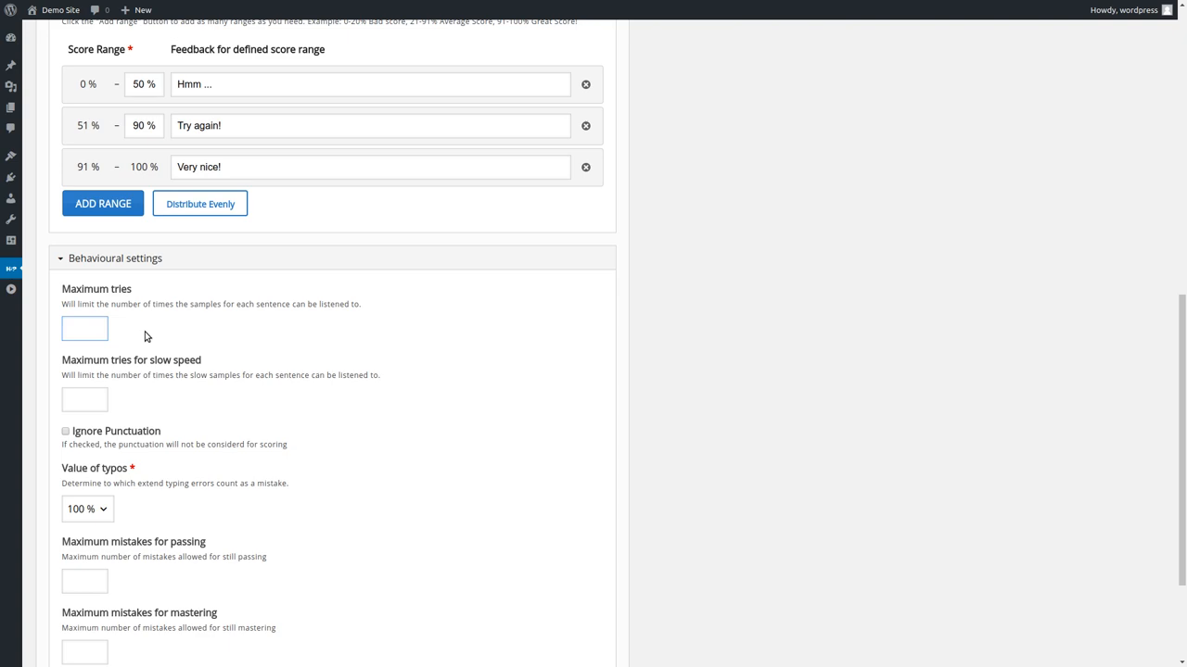
# Step: Set Maximum tries to 2 and Maximum tries for slow speed to 1
pyautogui.write('2')
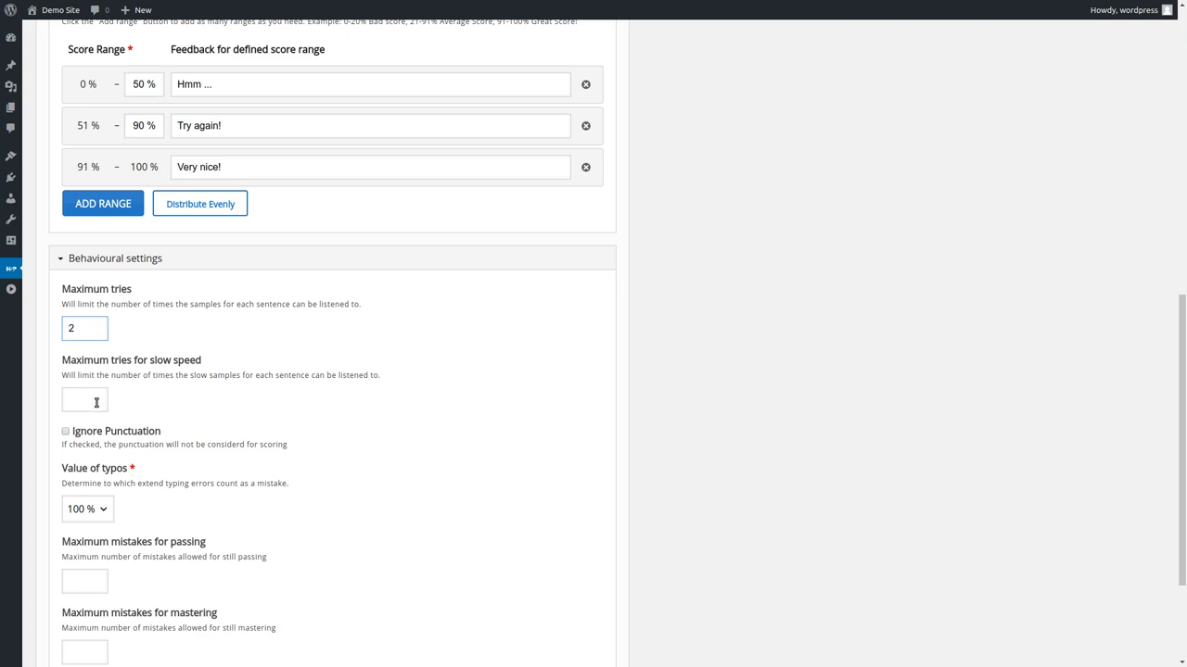
pyautogui.write('1')
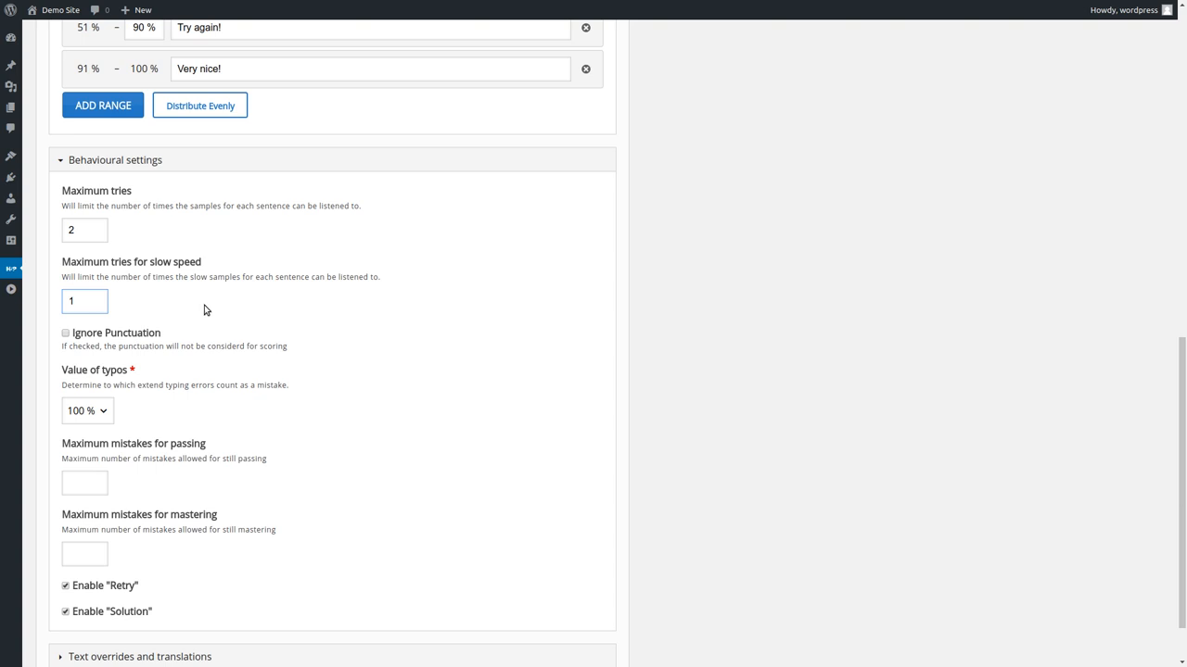
pyautogui.scroll(-3)
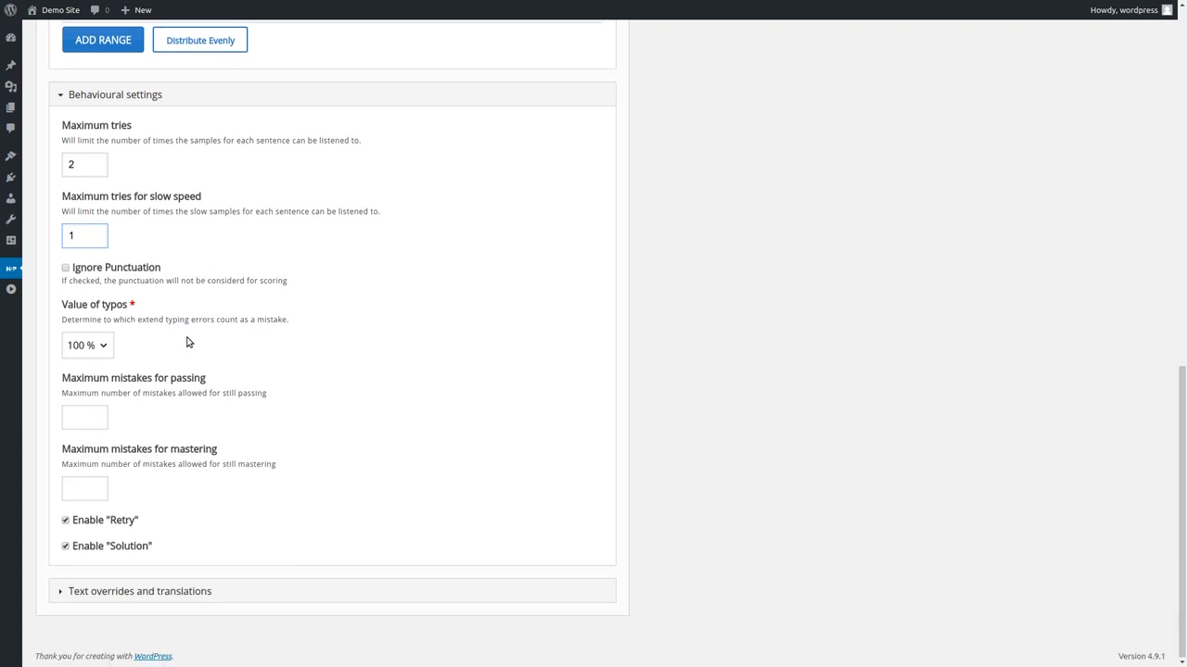
pyautogui.moveTo(117, 351)
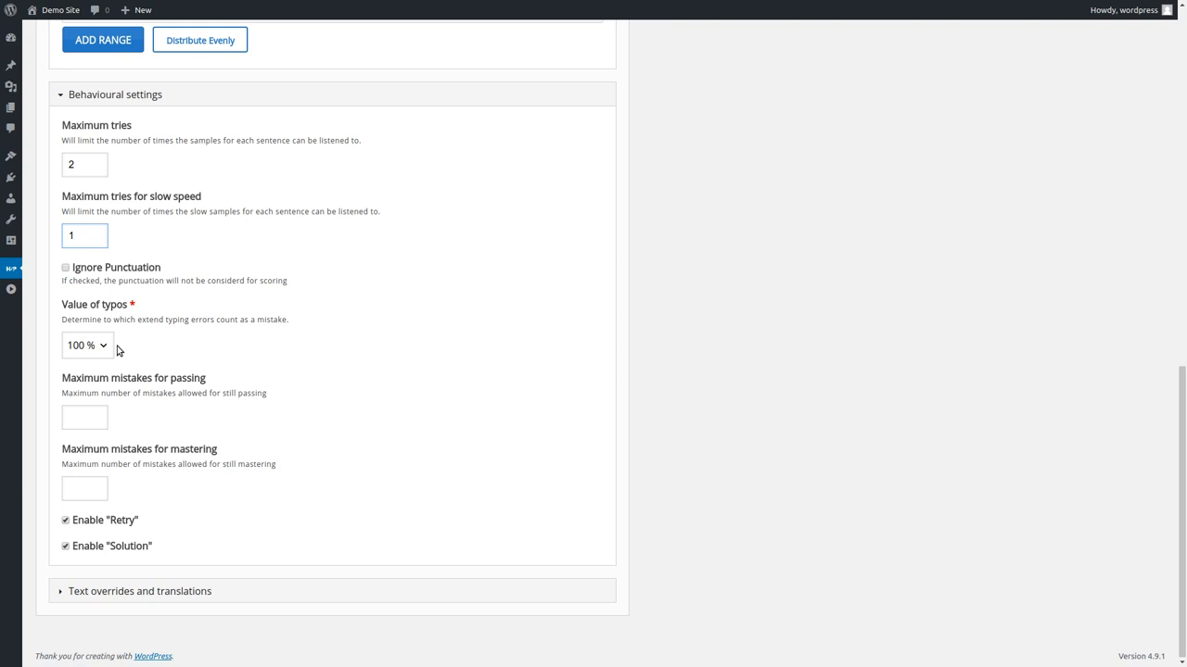
pyautogui.moveTo(126, 346)
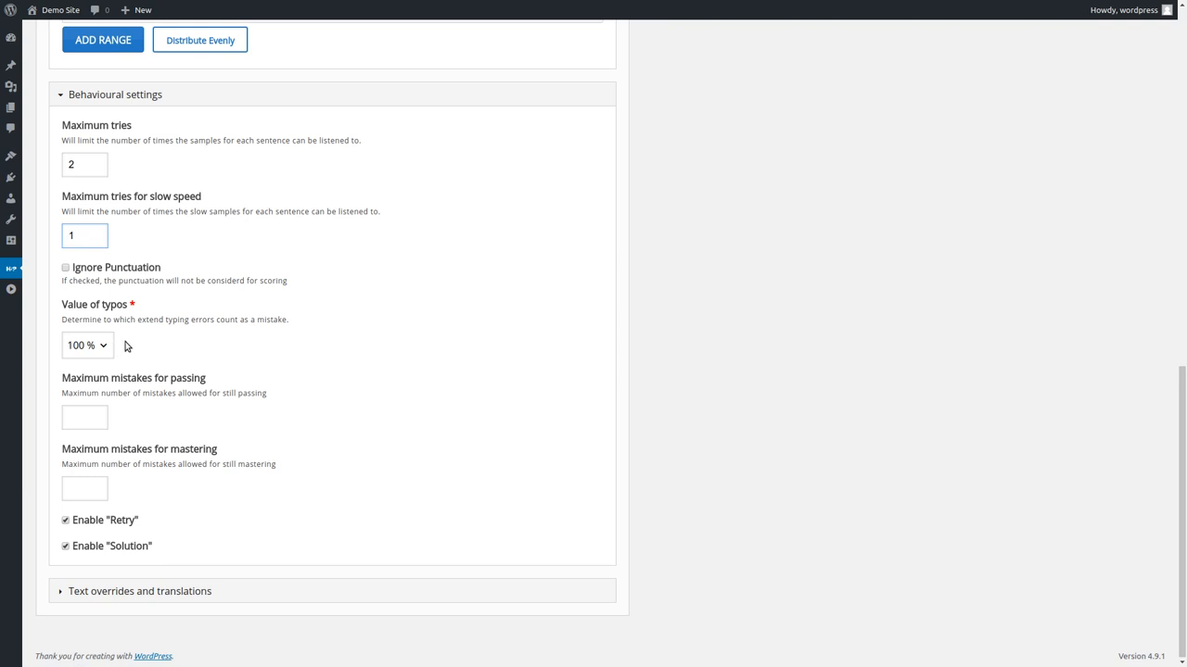
pyautogui.click(87, 345)
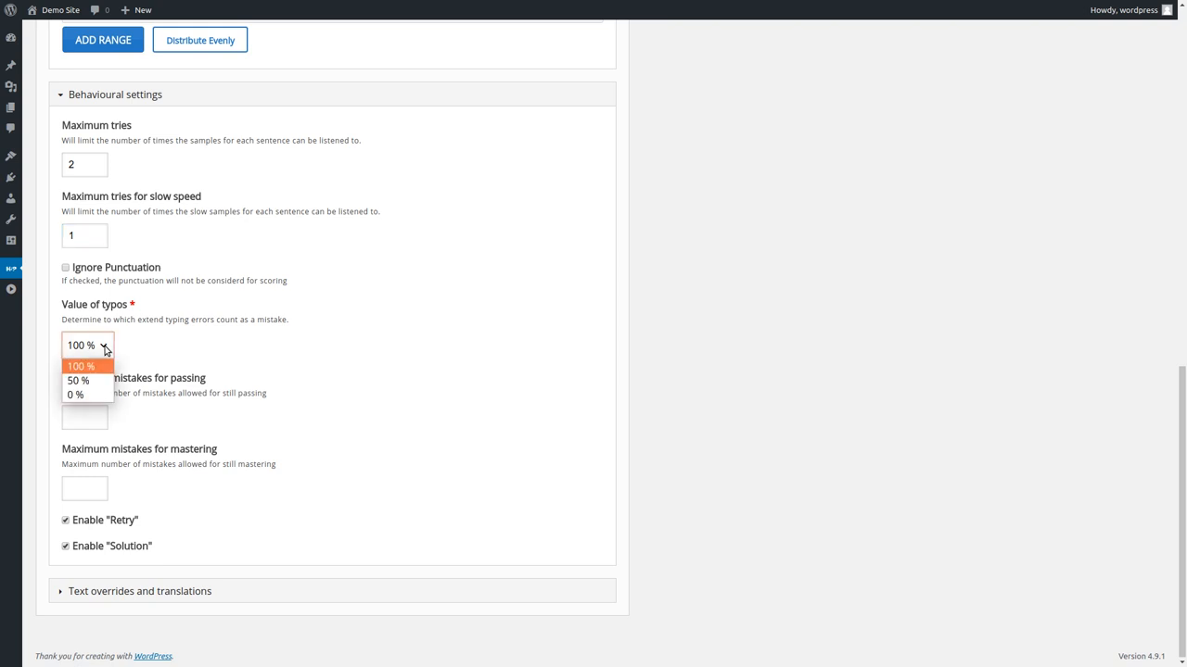
pyautogui.moveTo(78, 380)
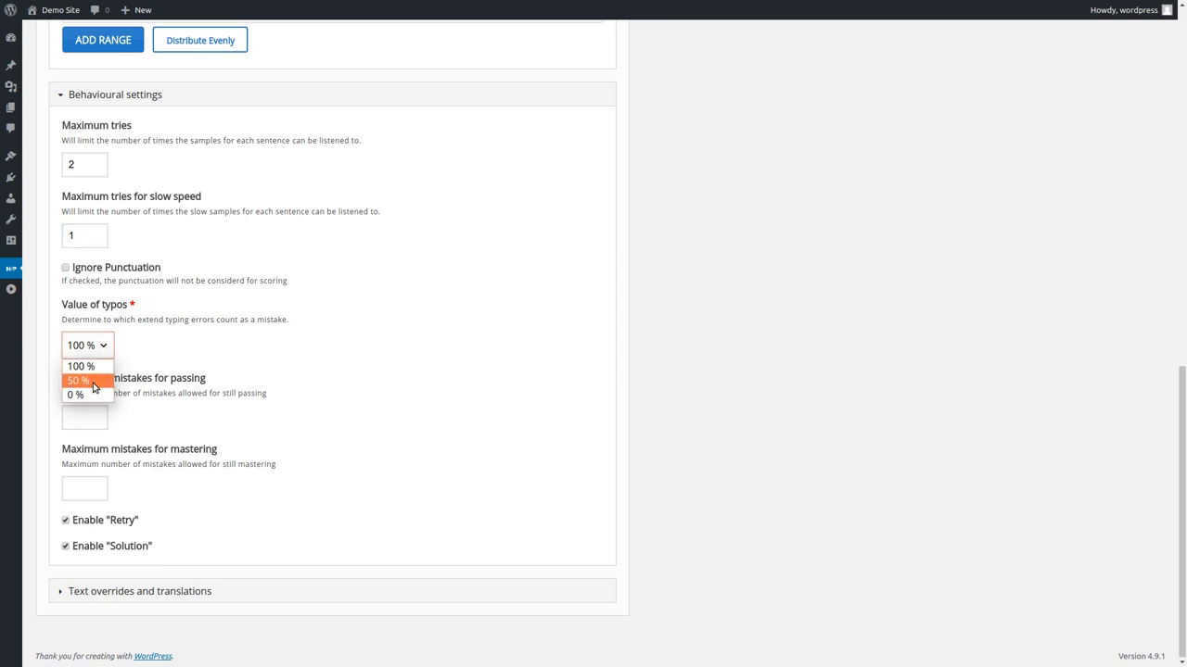
# Step: Set the Value of typos to 50 %
pyautogui.click(78, 380)
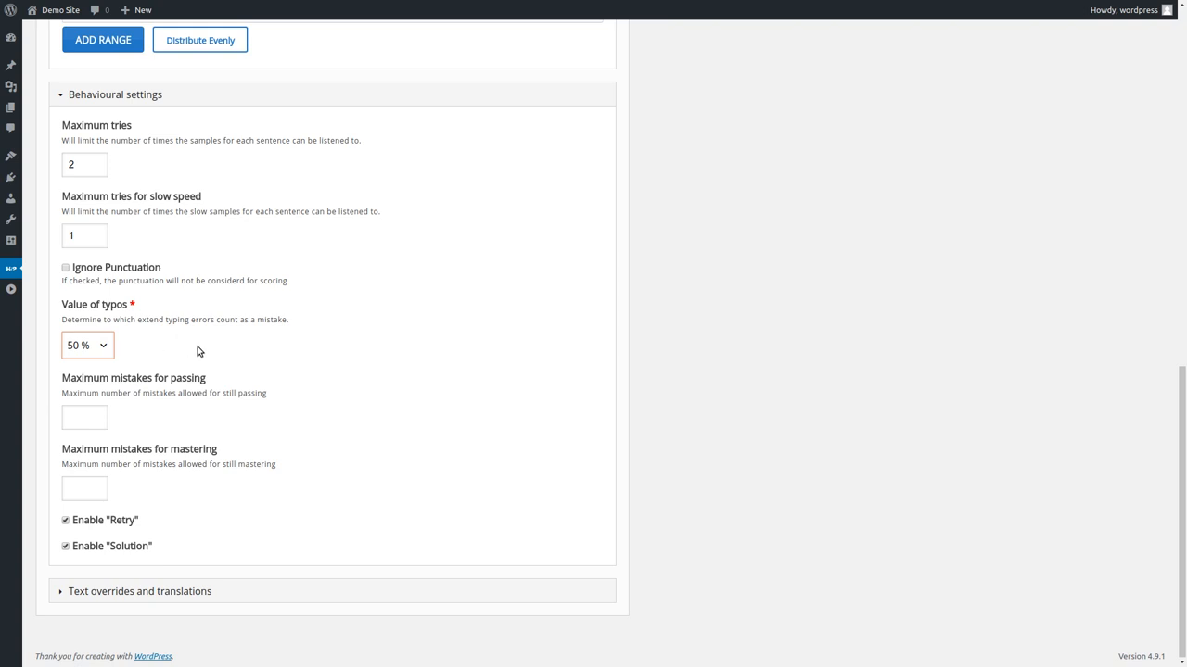
pyautogui.moveTo(158, 351)
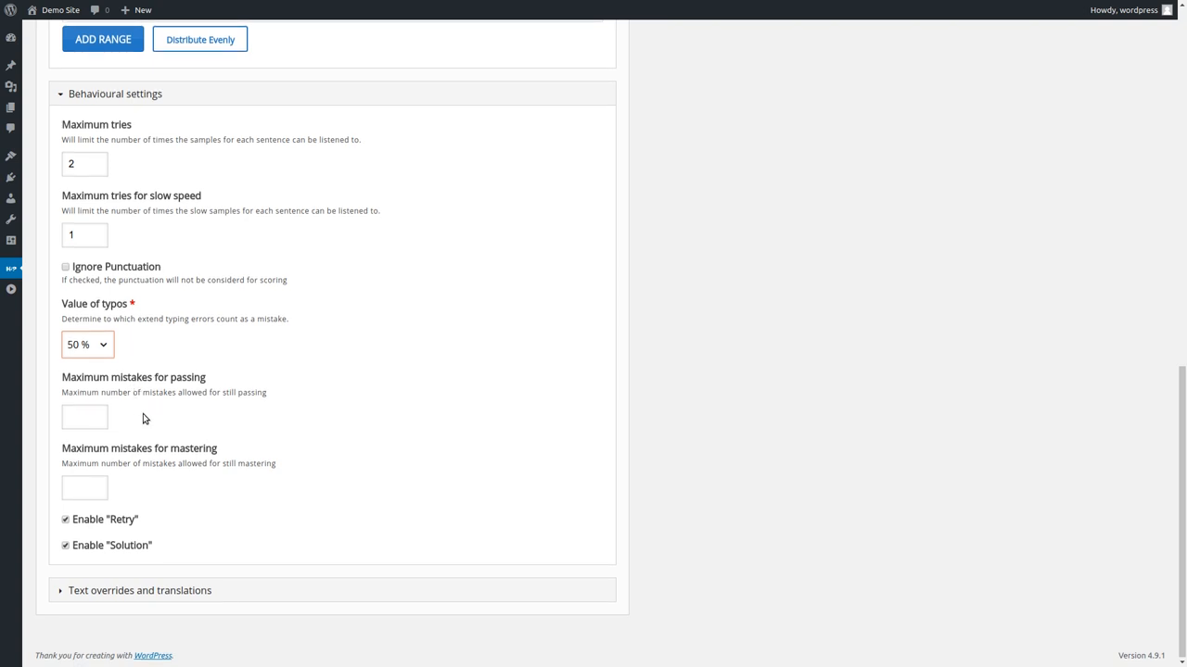
pyautogui.moveTo(113, 389)
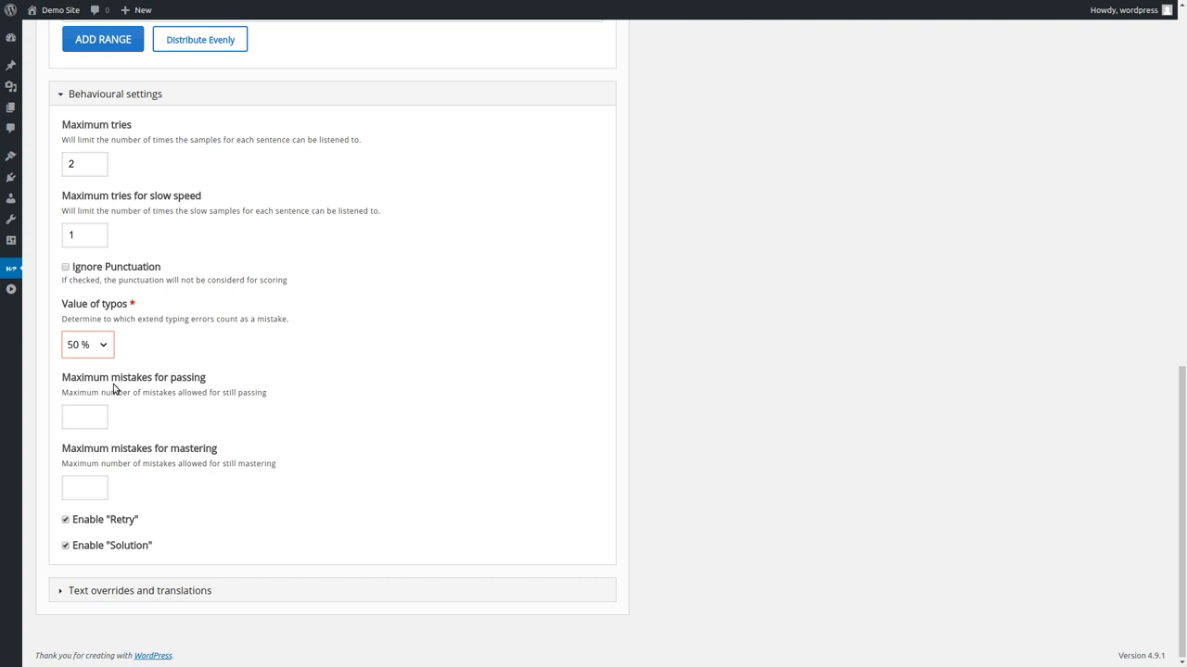
pyautogui.moveTo(124, 381)
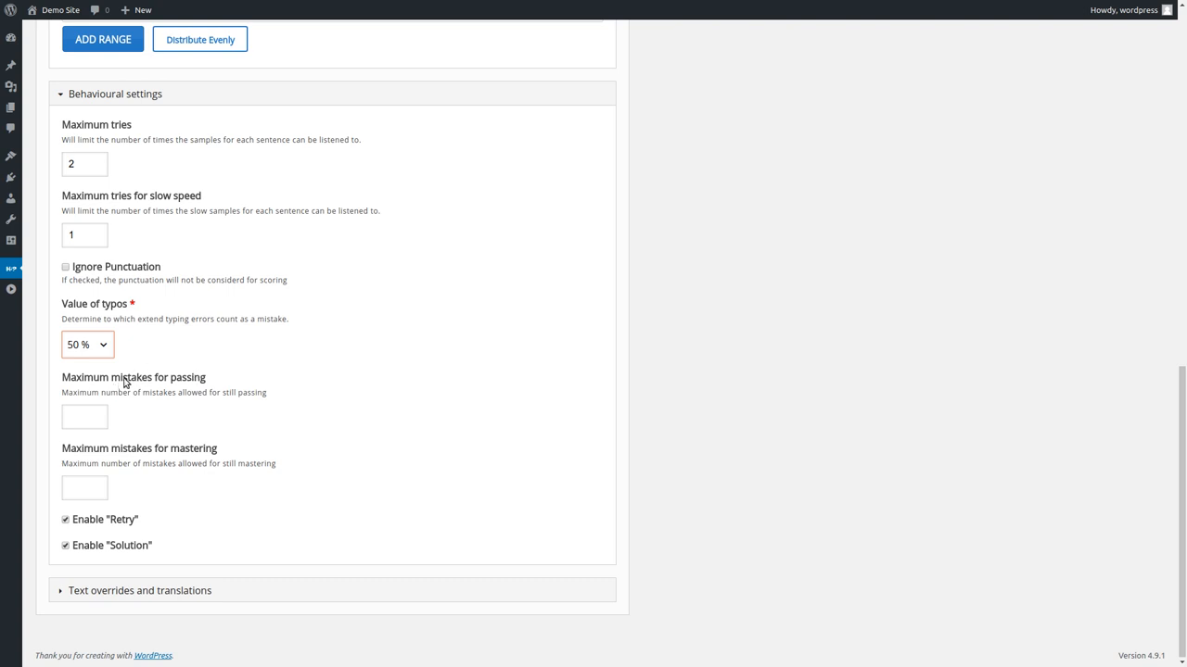
pyautogui.moveTo(113, 384)
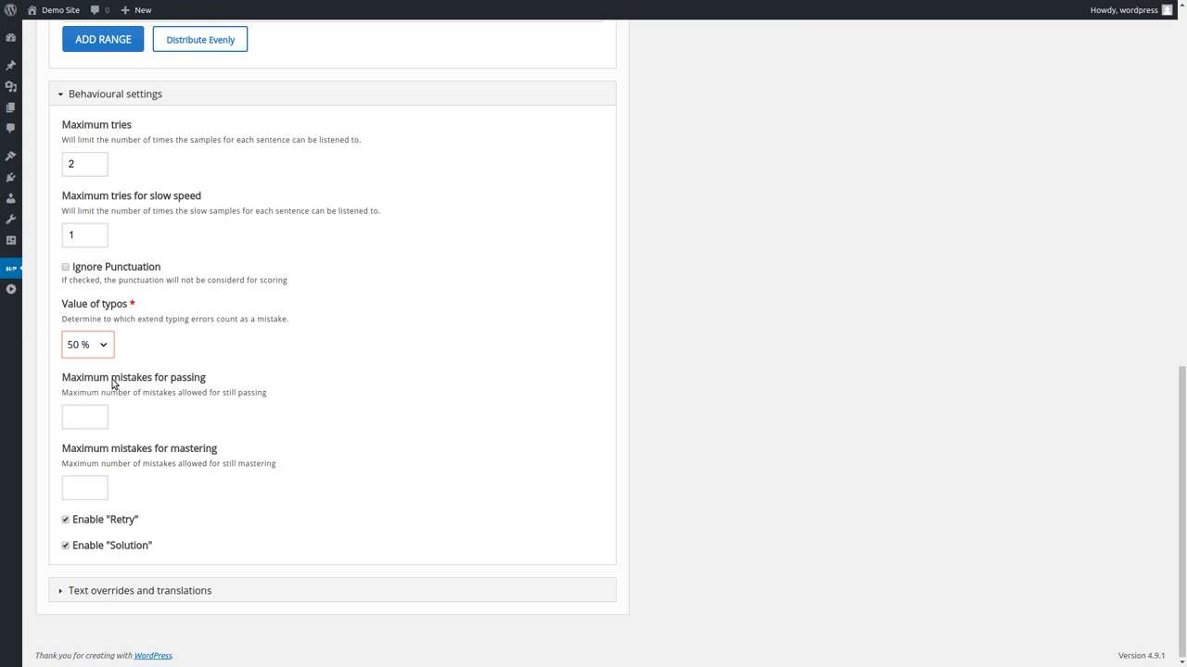
pyautogui.moveTo(213, 474)
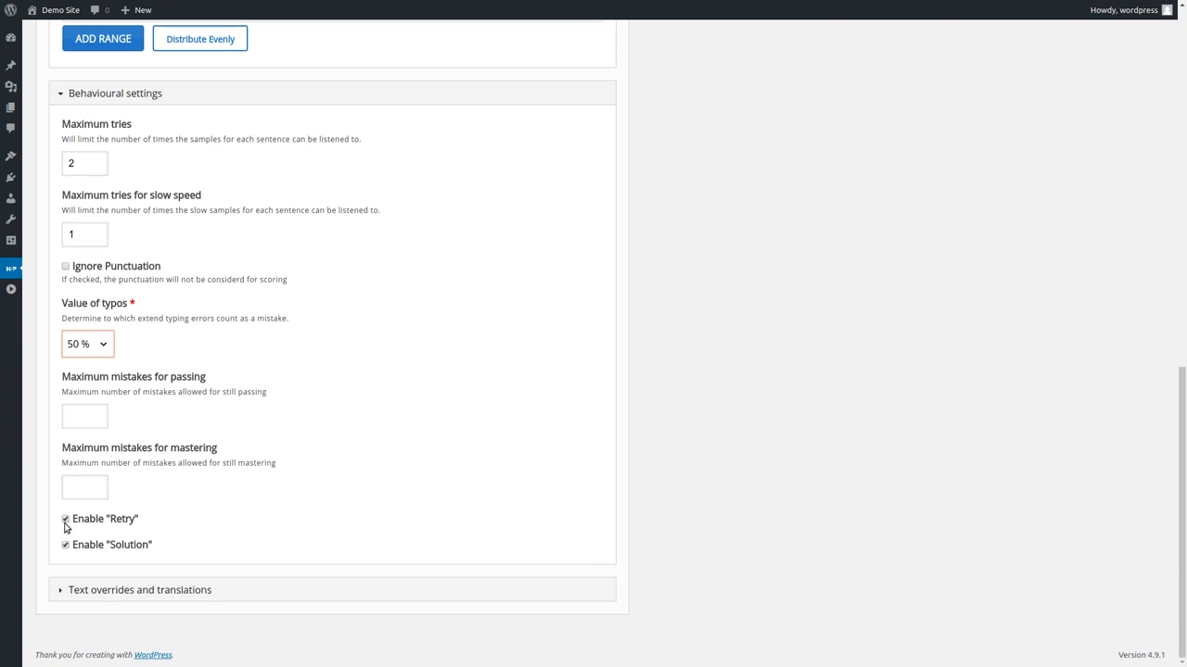
pyautogui.moveTo(62, 594)
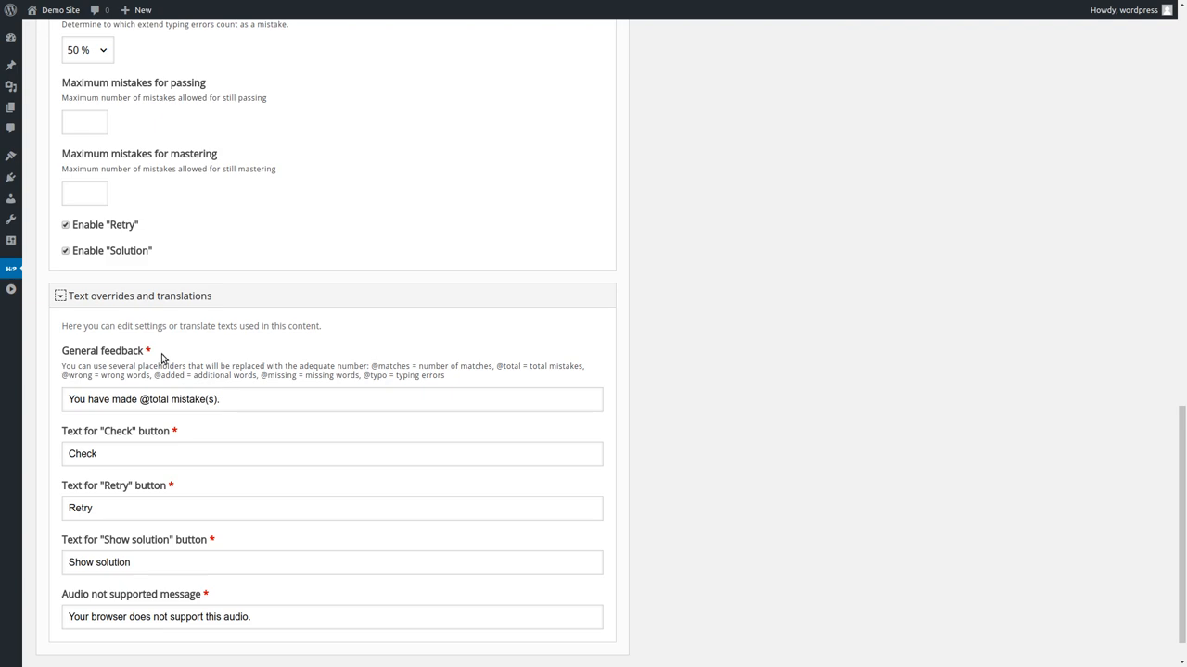
pyautogui.moveTo(300, 368)
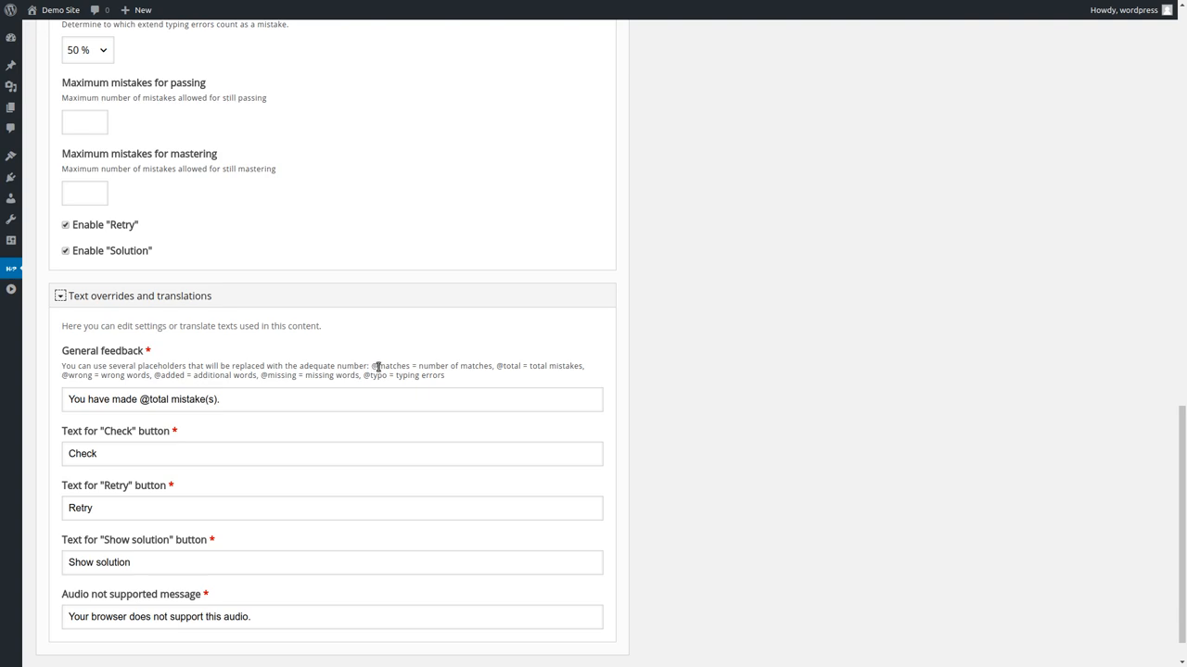
pyautogui.moveTo(391, 350)
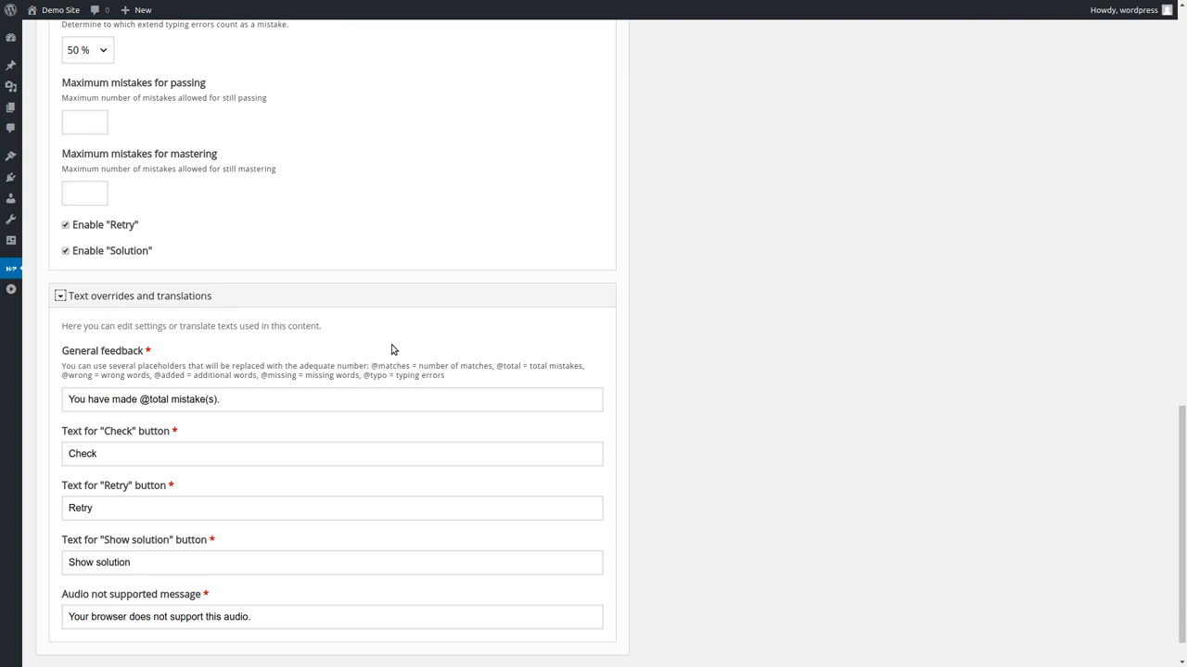
pyautogui.moveTo(379, 357)
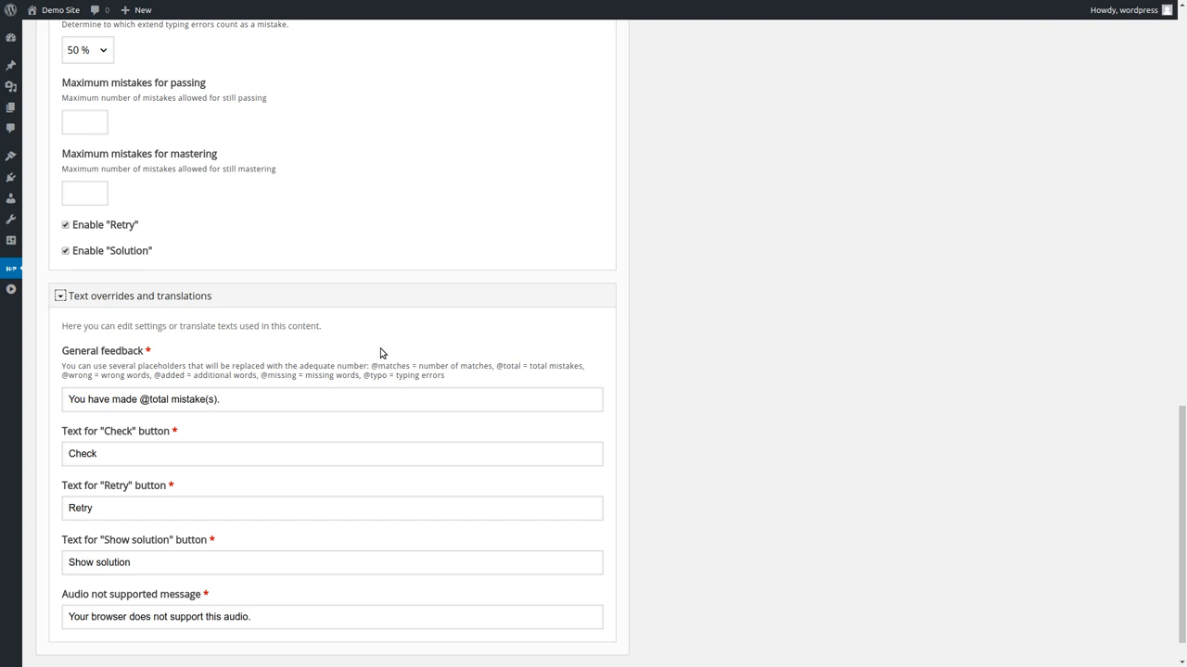
pyautogui.moveTo(397, 364)
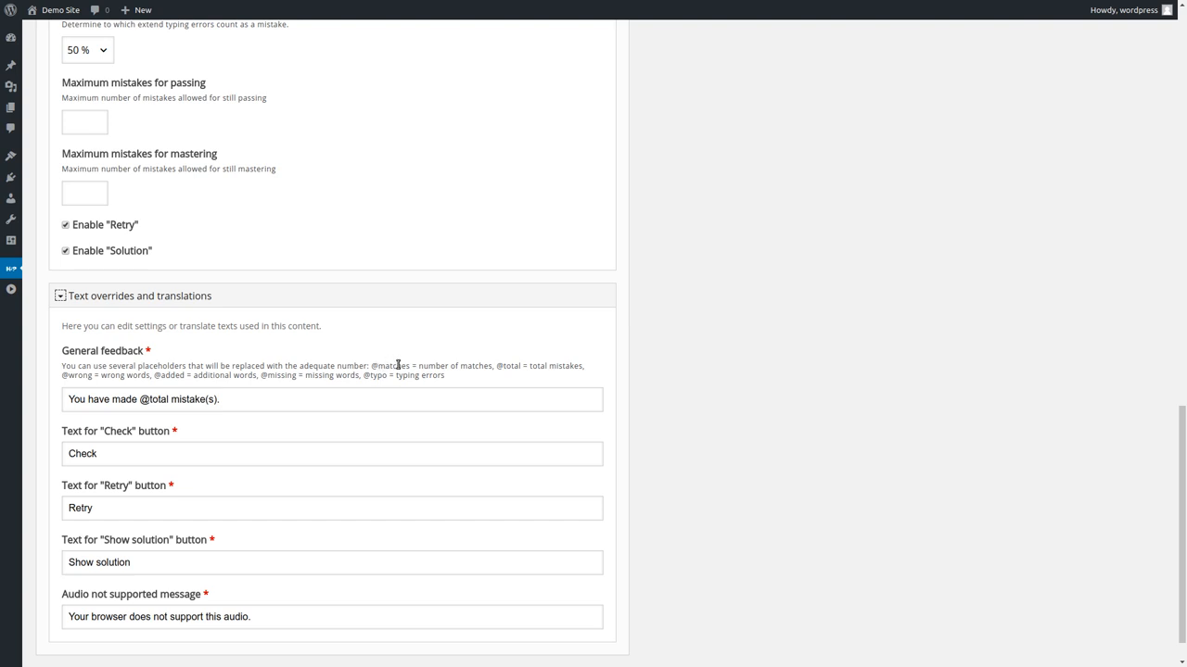
pyautogui.moveTo(331, 388)
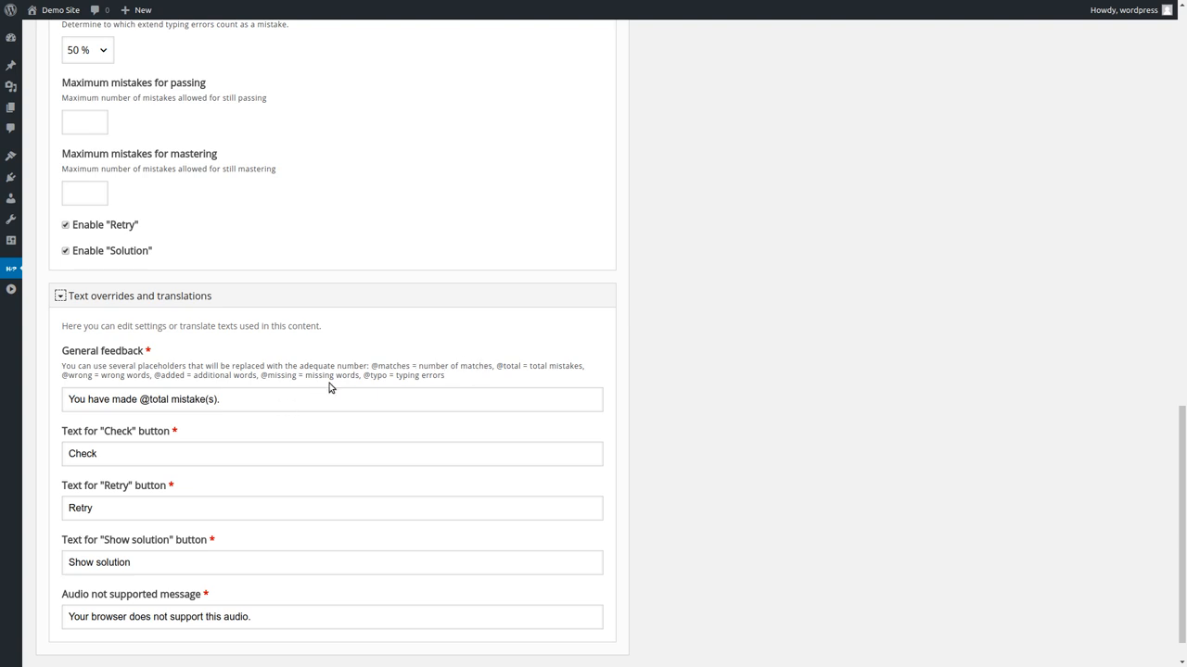
# Step: Expand Text overrides and translations to show the feedback and button texts
pyautogui.click(141, 398)
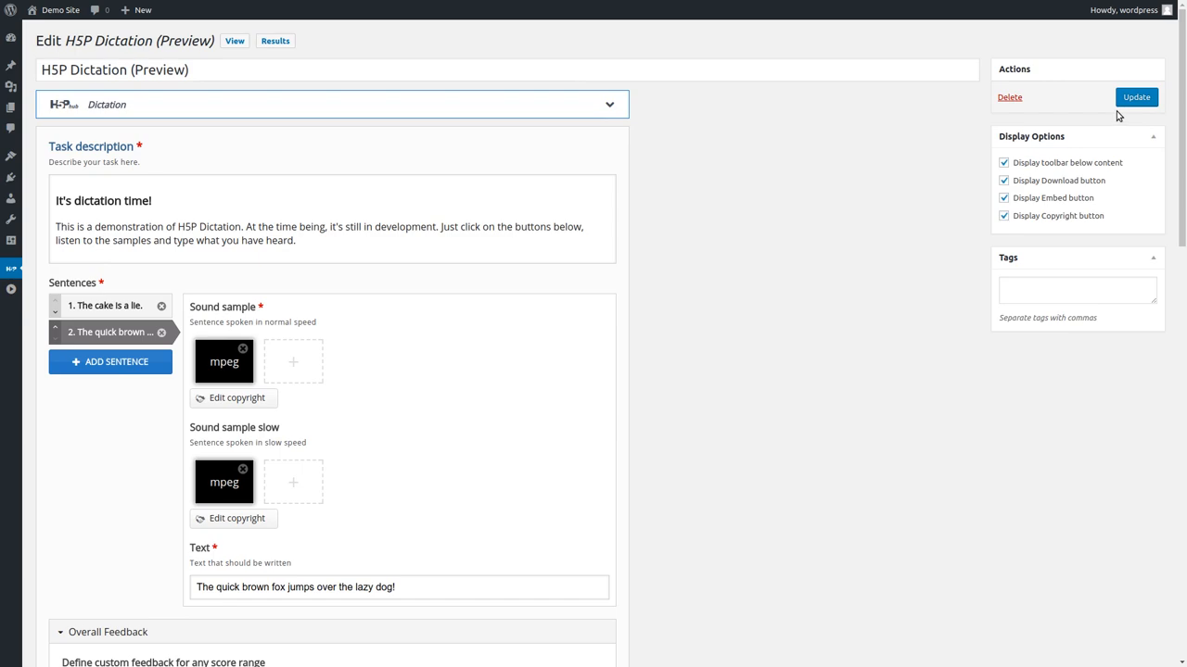
# Step: Update the Dictation, then play sentence 1's slow and normal audio until both grey out
pyautogui.click(1137, 96)
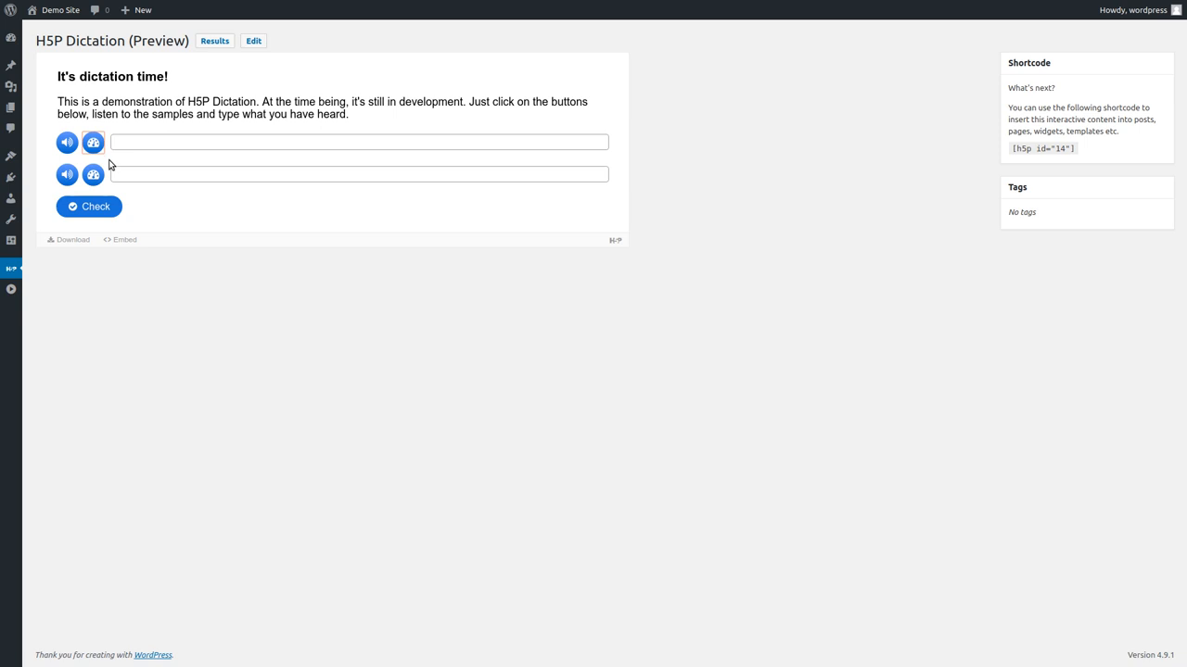
pyautogui.click(92, 143)
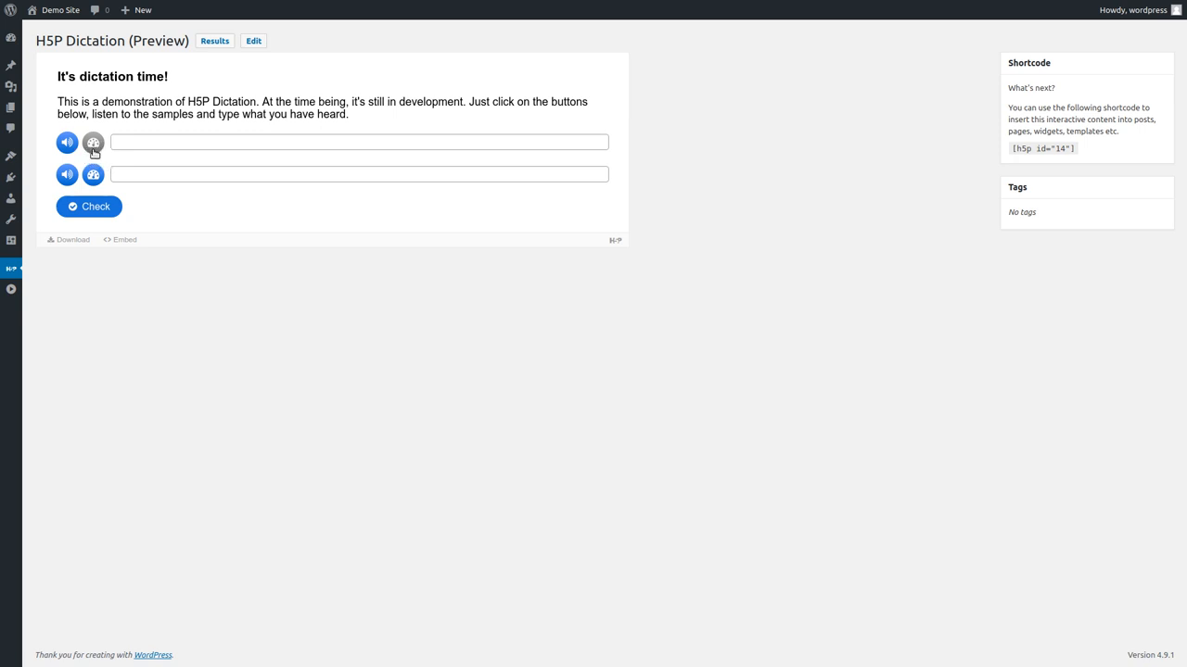
pyautogui.click(66, 143)
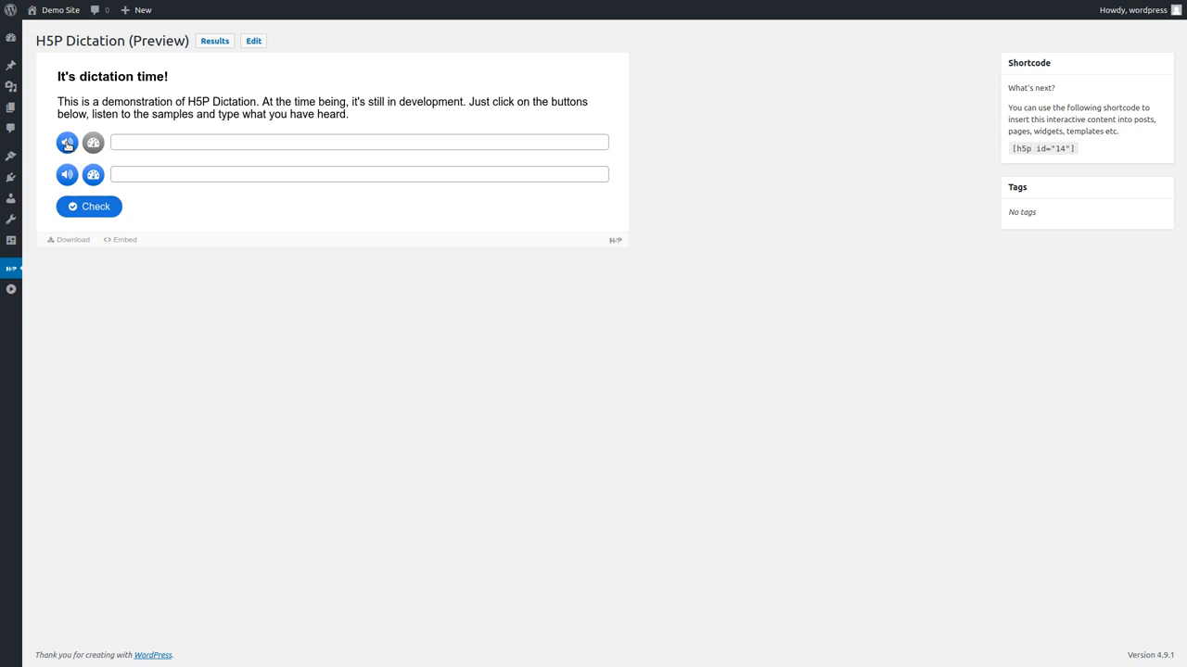
pyautogui.click(66, 143)
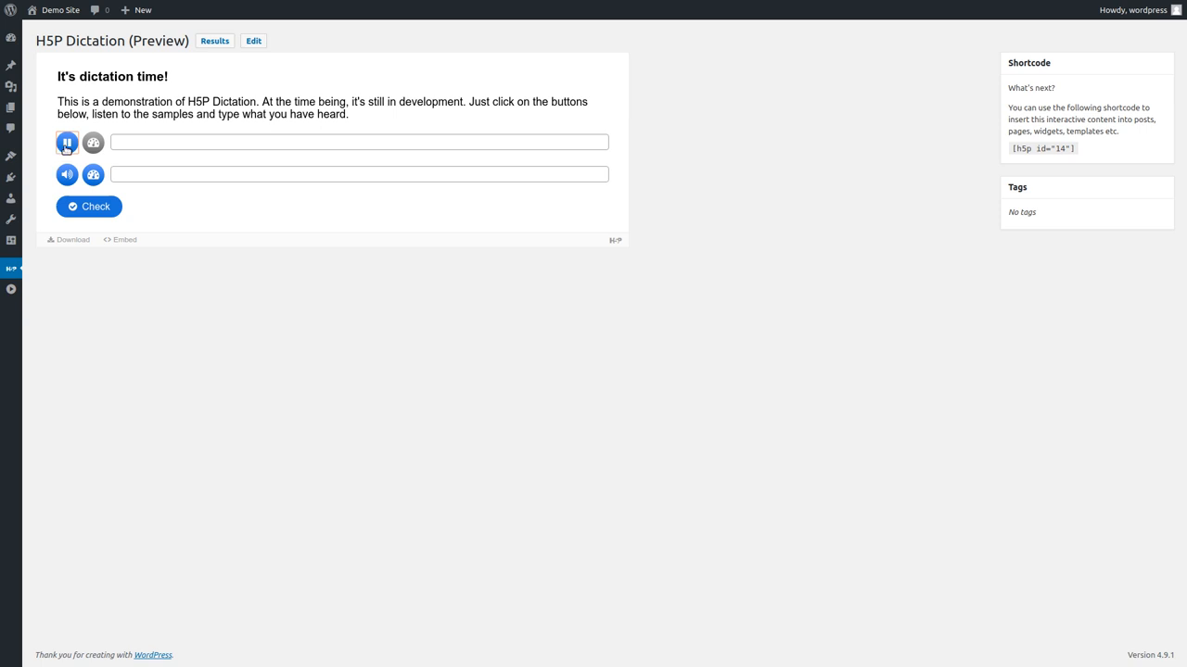
pyautogui.click(67, 143)
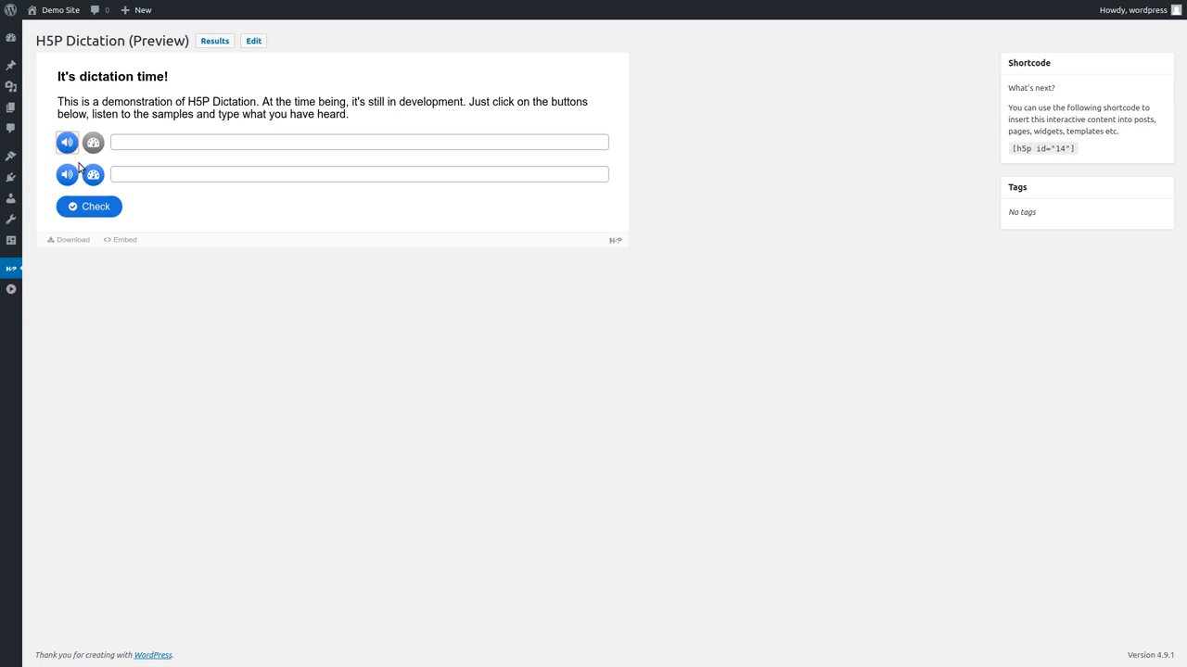
pyautogui.click(67, 142)
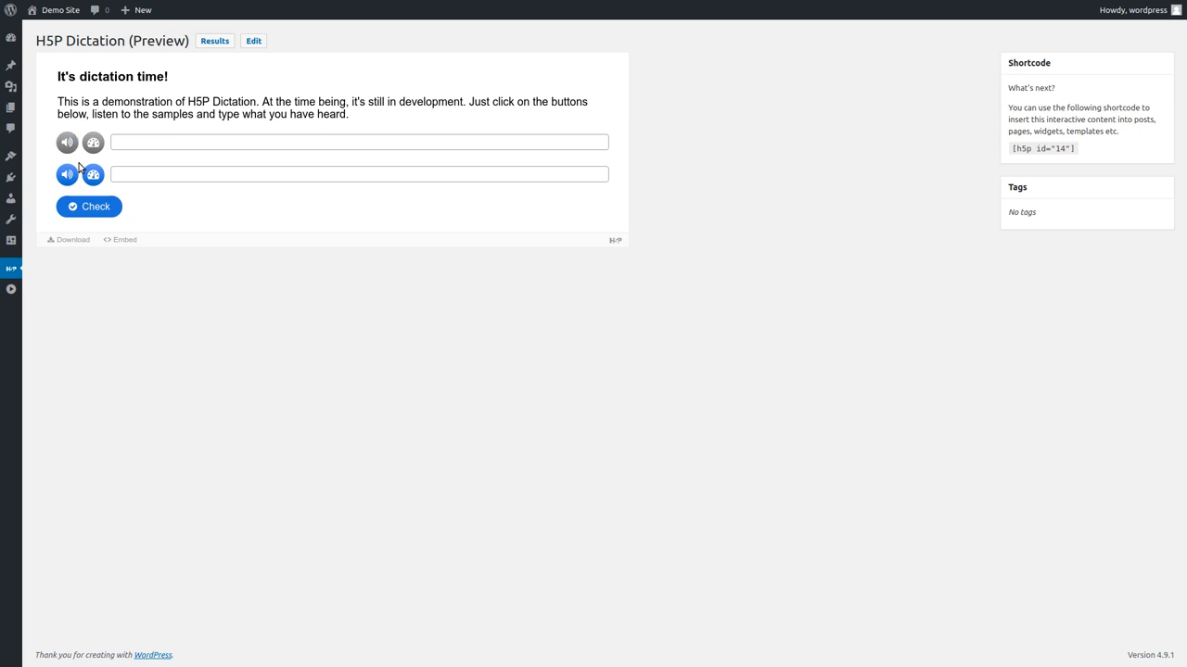